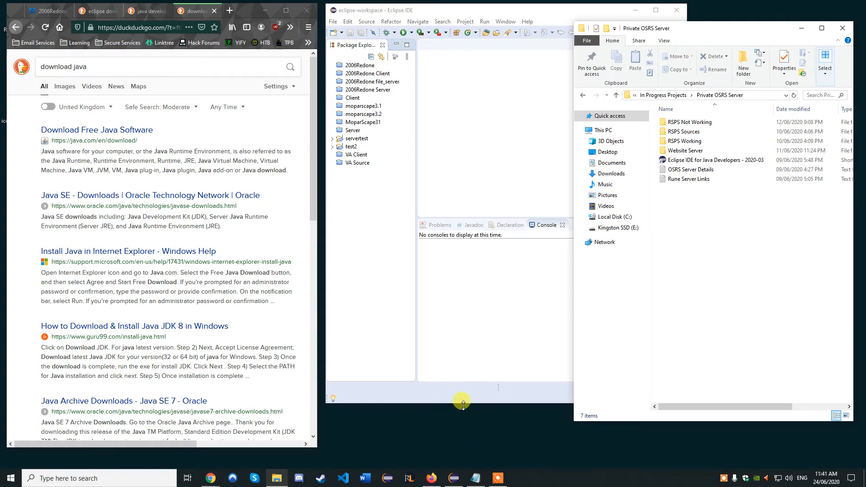
mouse_move(439, 431)
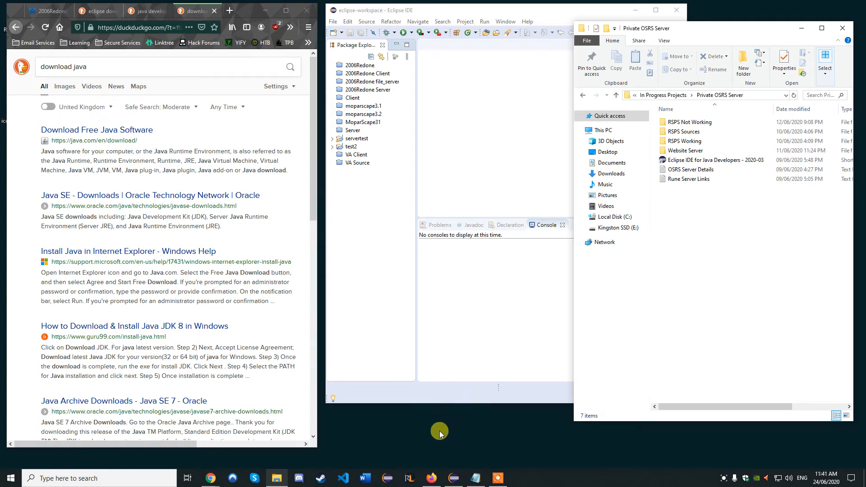
mouse_move(359, 258)
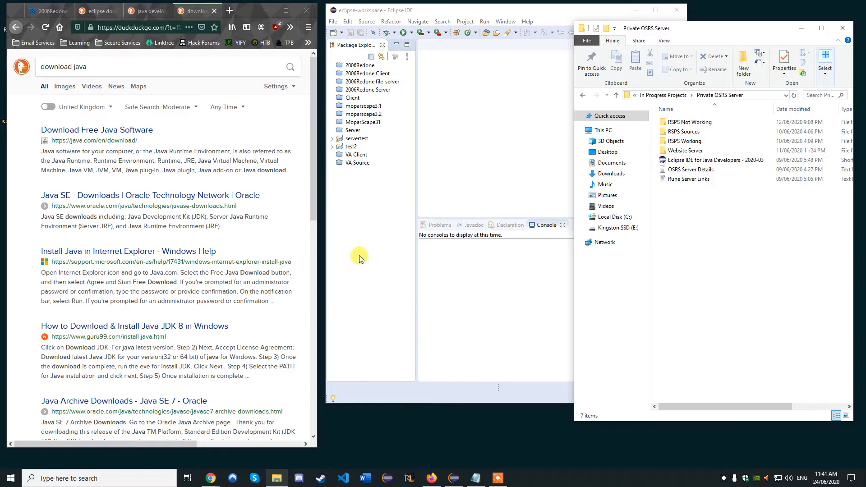
mouse_move(368, 252)
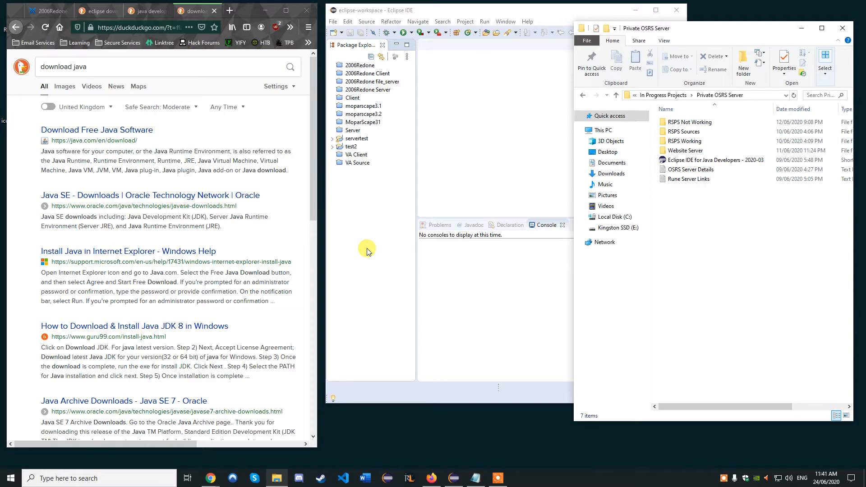
mouse_move(375, 213)
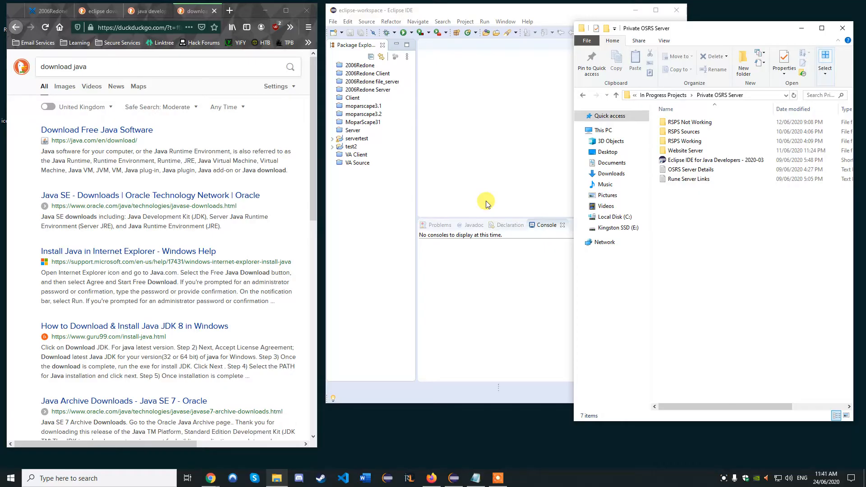
mouse_move(430, 265)
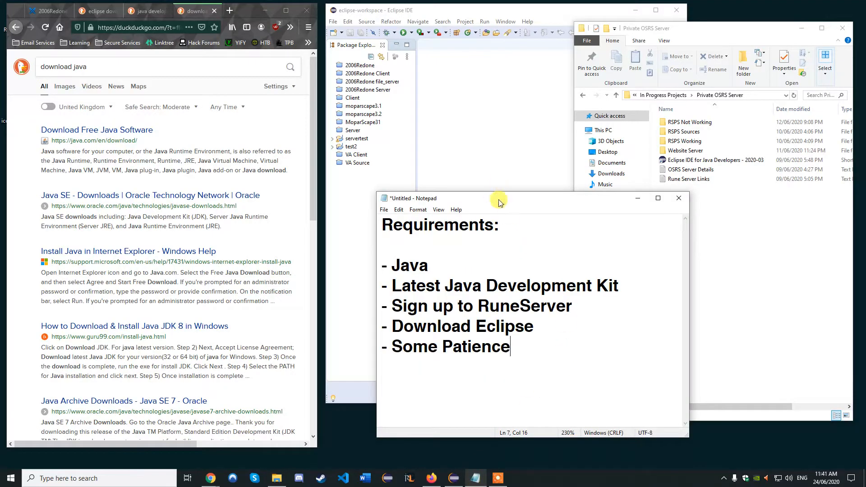
Move the Notepad requirements note up and left, beside the Java Development Kit search results
left_click_drag(497, 199, 453, 175)
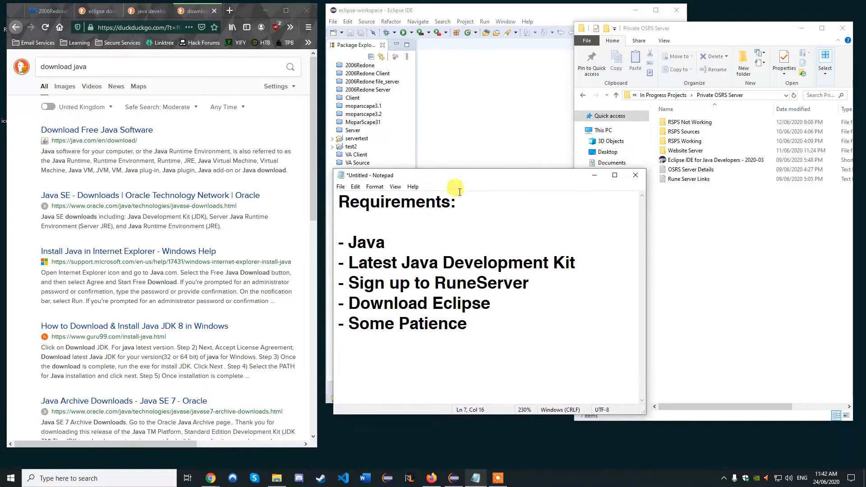
mouse_move(425, 229)
type("java development kit")
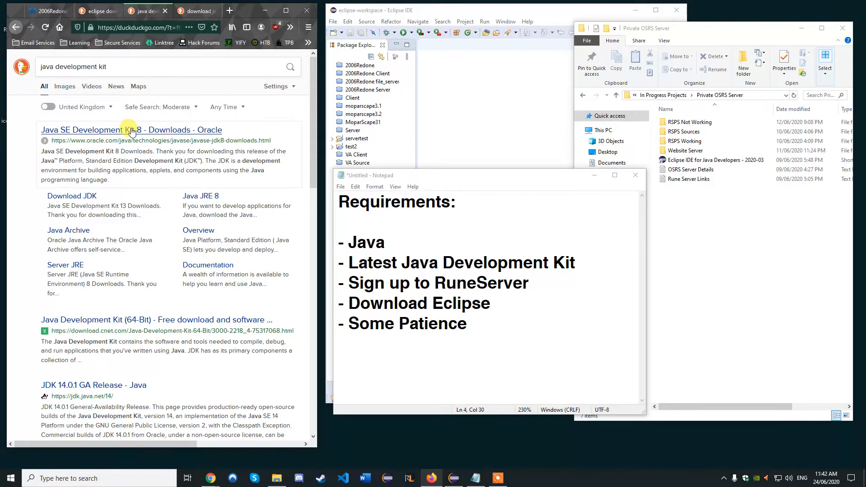
mouse_move(135, 143)
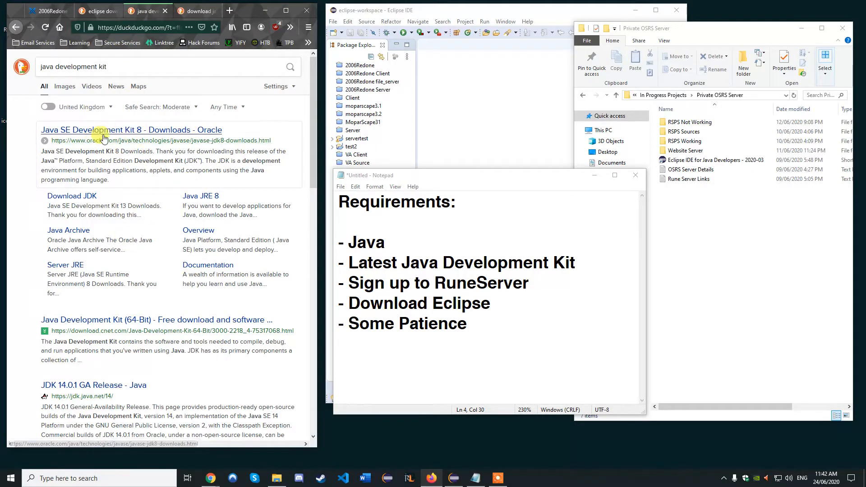
scroll("down", 3)
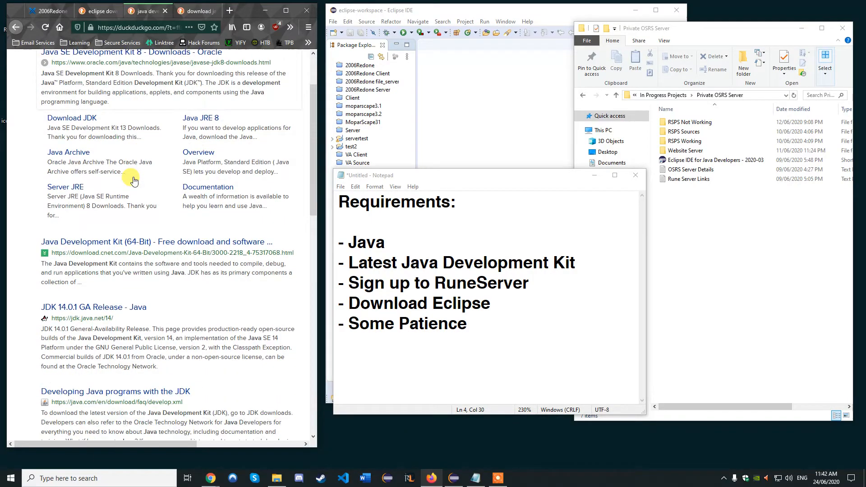
scroll("down", 3)
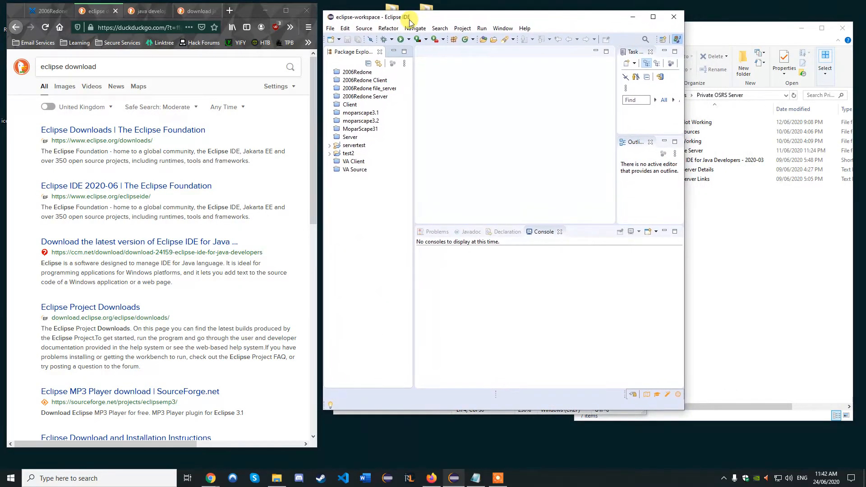
mouse_move(478, 199)
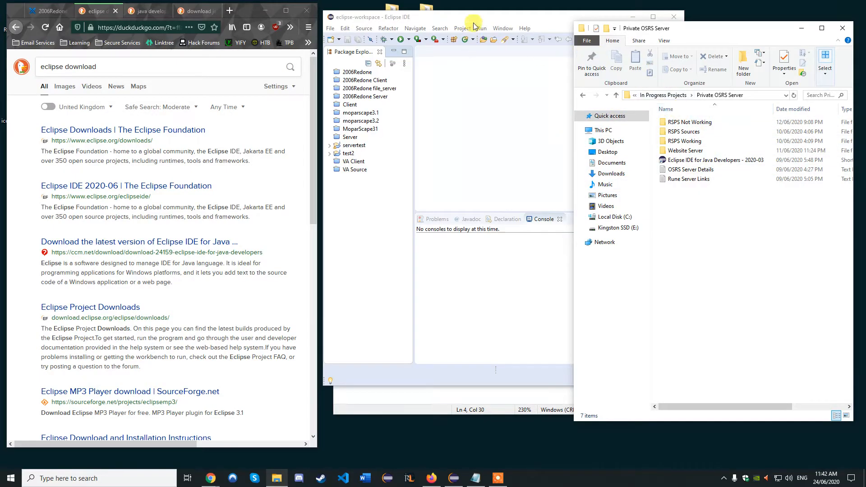
Load the rune-server.ee portal page in a Firefox tab
left_click(472, 16)
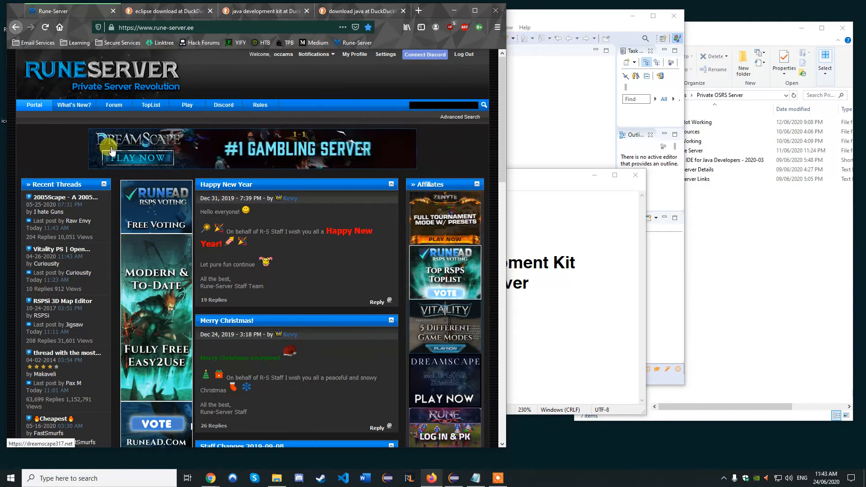
Open the Forum index and scroll to RuneScape Development's RS 503+ Client & Server forum
left_click(114, 105)
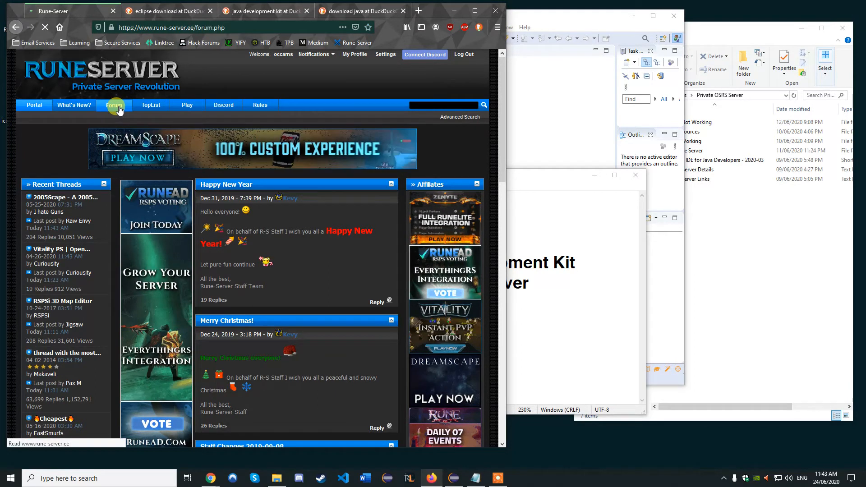
left_click(114, 105)
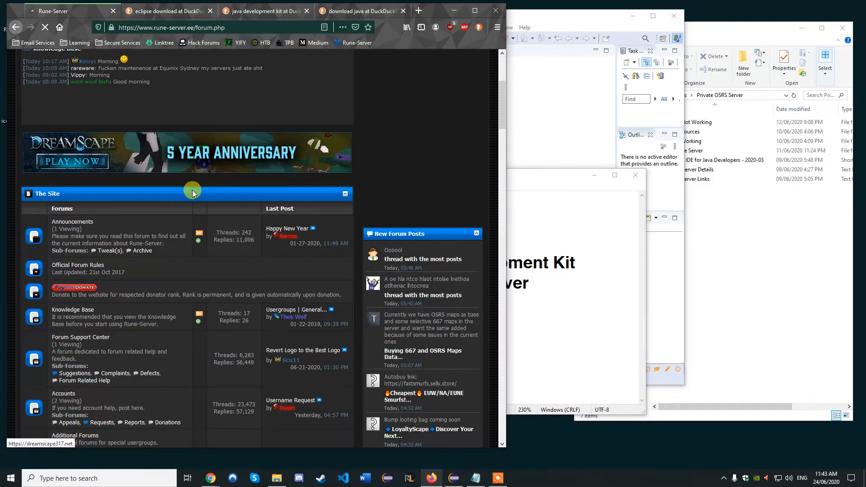
scroll("down", 3)
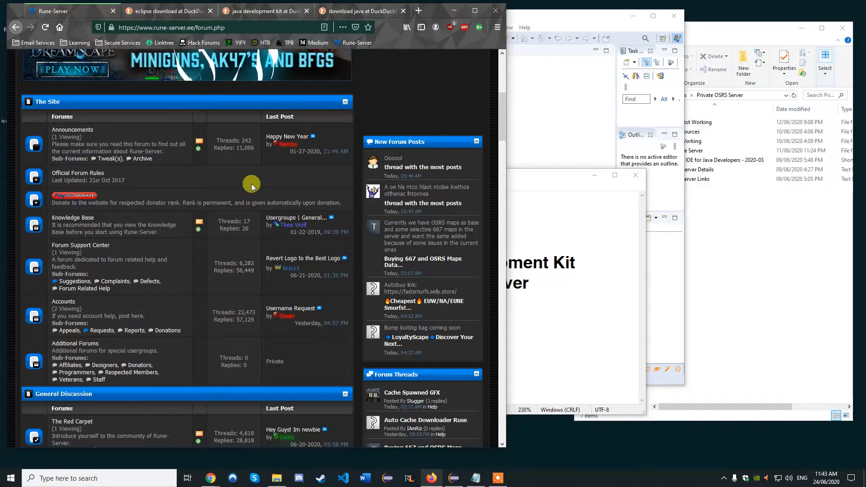
mouse_move(208, 170)
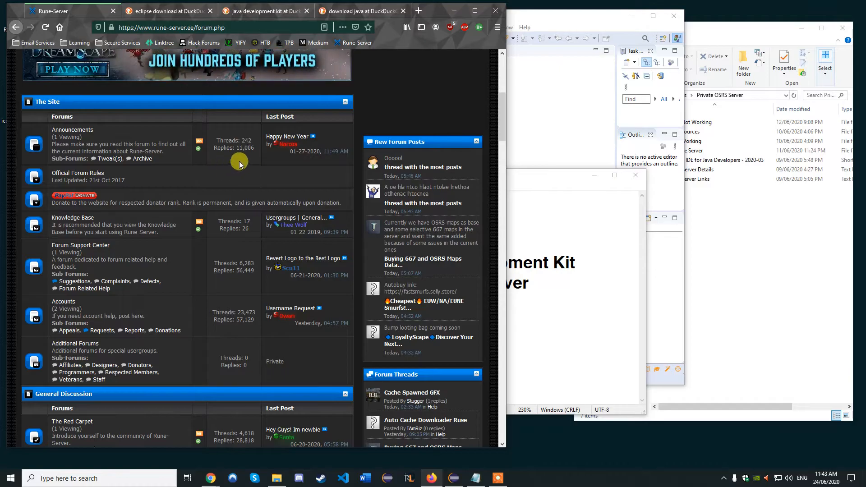
mouse_move(336, 169)
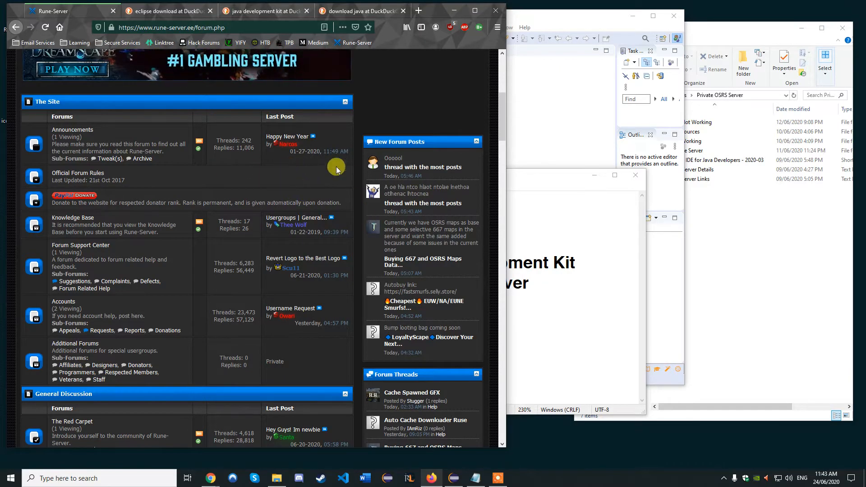
scroll("down", 3)
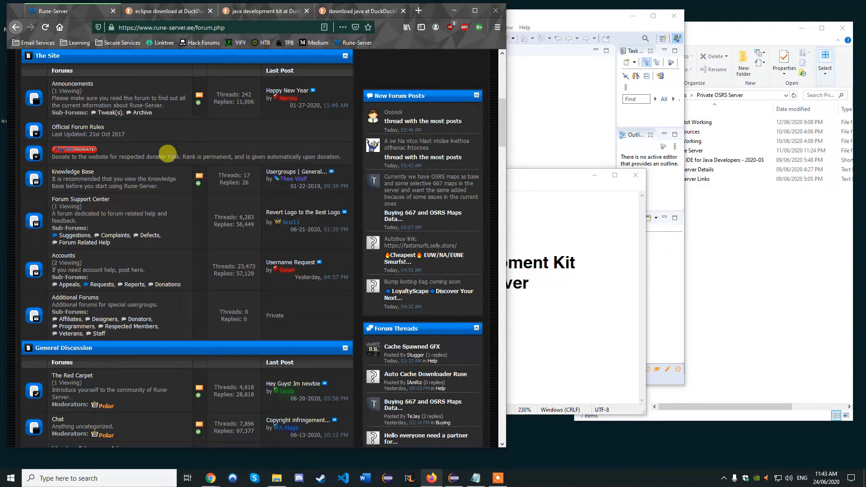
mouse_move(205, 154)
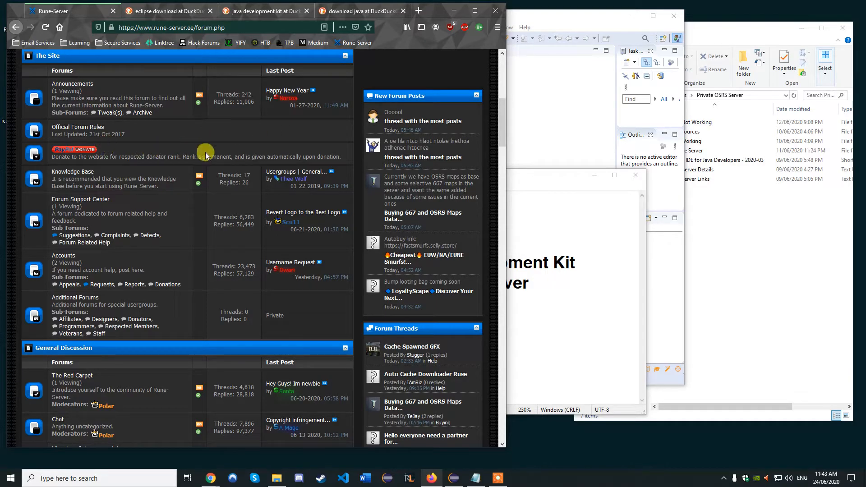
mouse_move(109, 150)
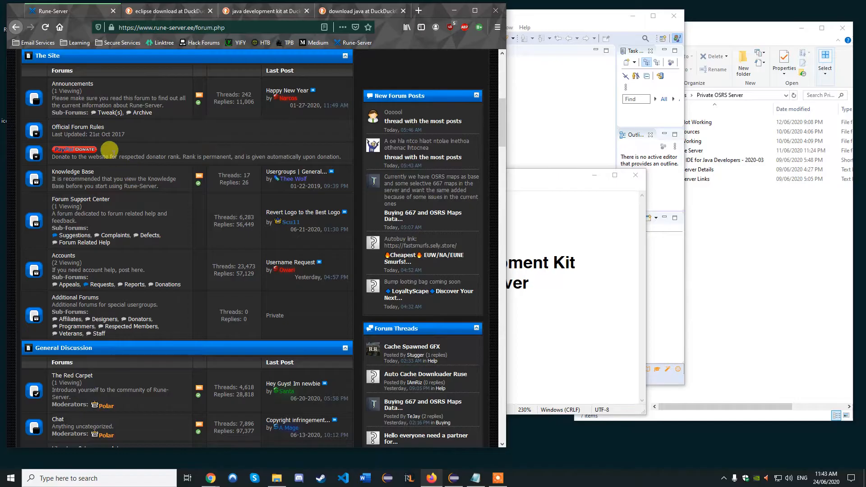
scroll("down", 3)
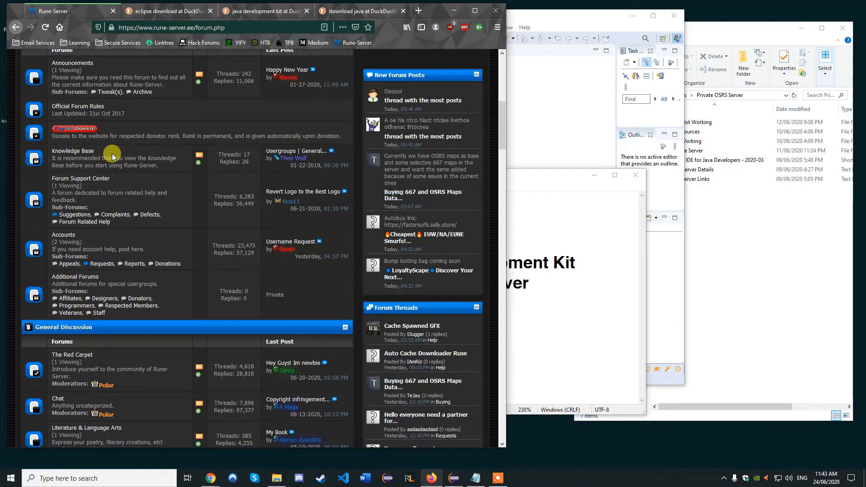
scroll("down", 3)
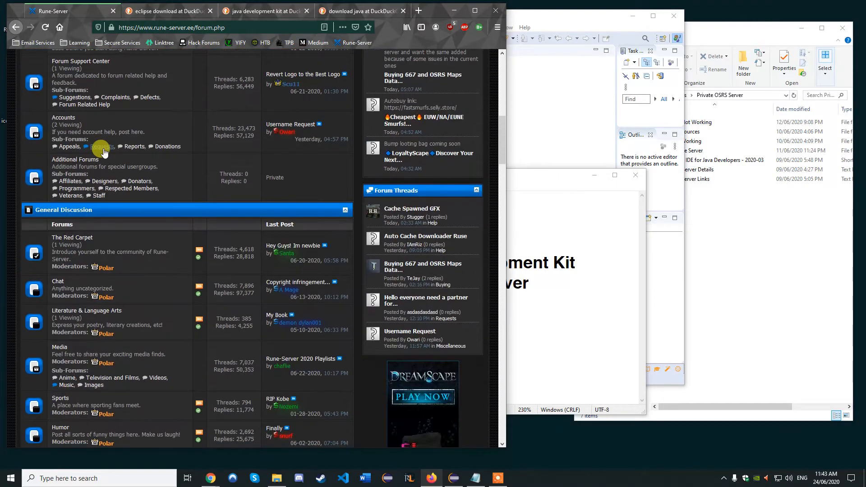
scroll("down", 3)
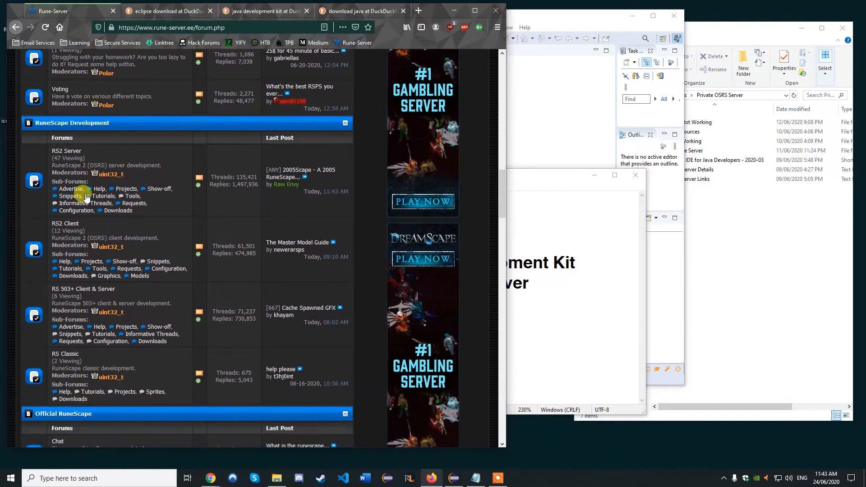
scroll("down", 3)
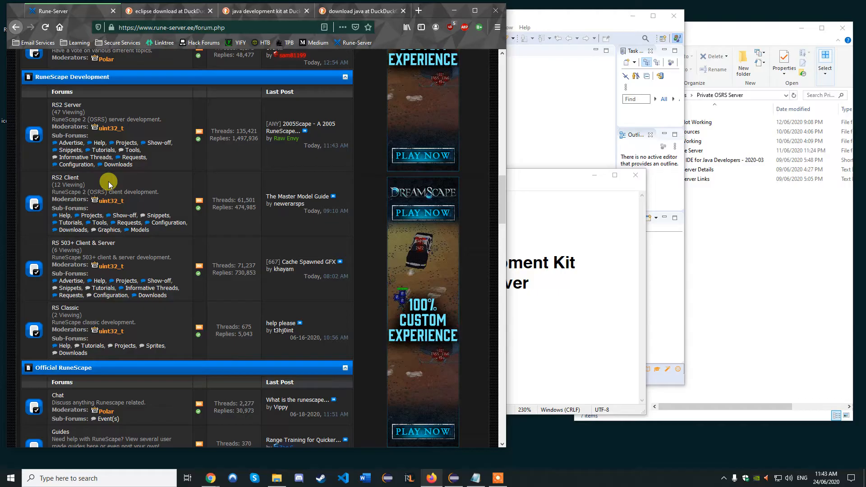
scroll("down", 3)
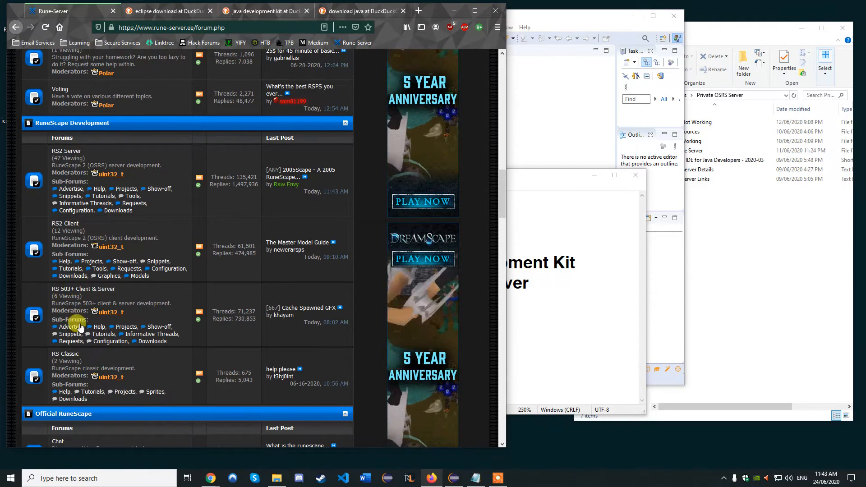
scroll("down", 3)
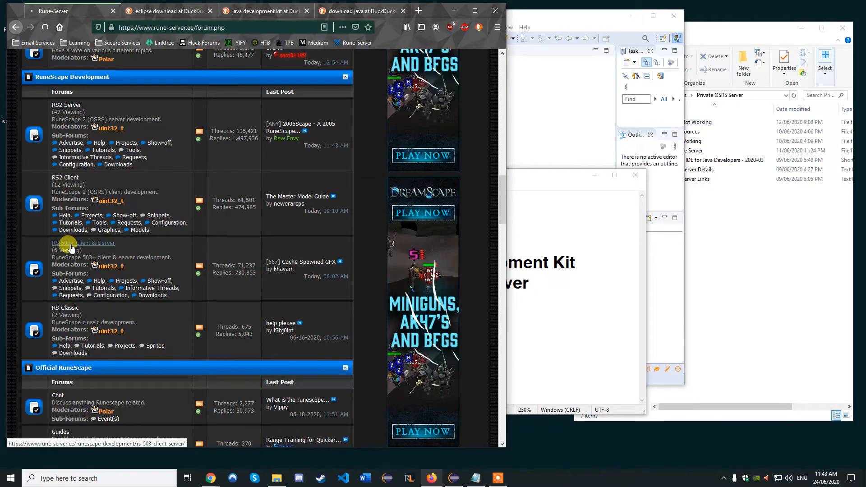
left_click(84, 243)
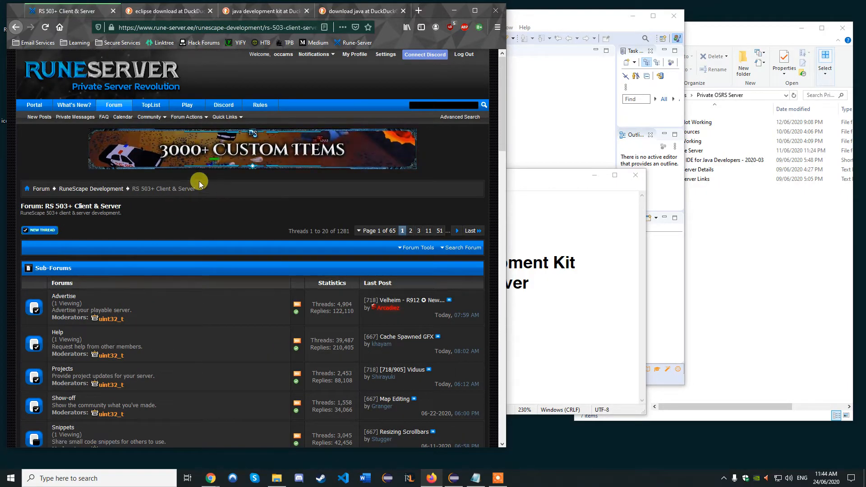
Open the Downloads sub-forum and scroll through its thread list
scroll("down", 3)
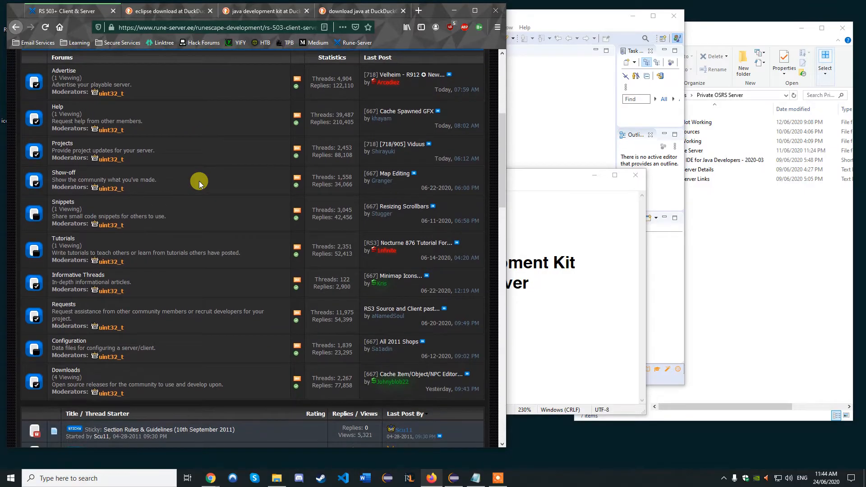
scroll("down", 3)
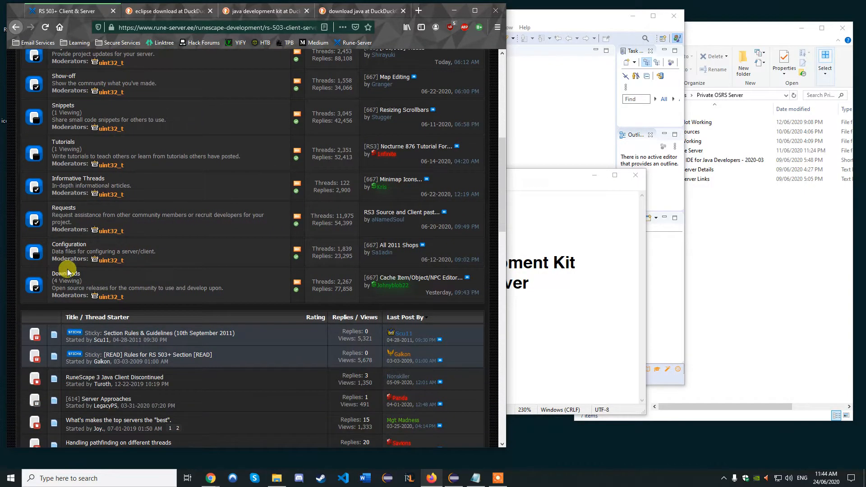
left_click(66, 273)
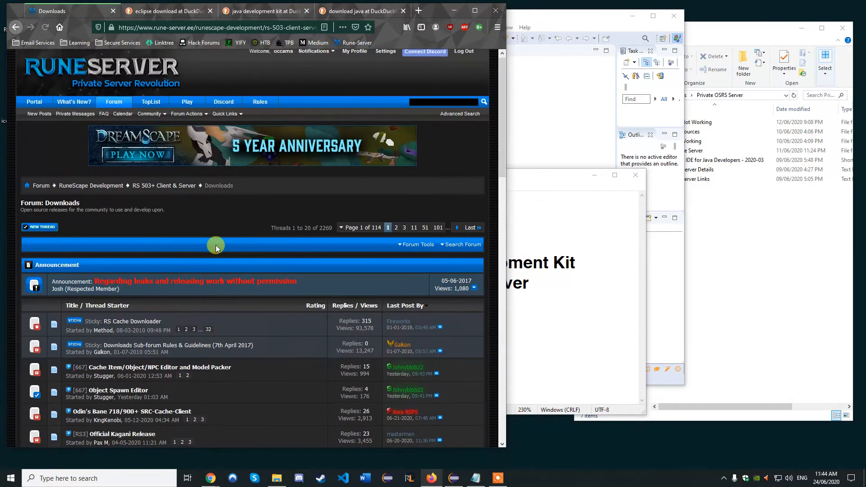
scroll("down", 3)
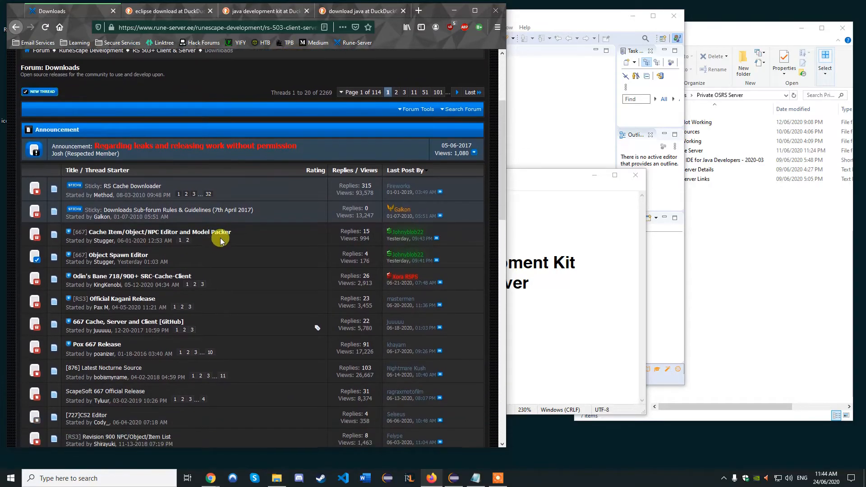
scroll("down", 3)
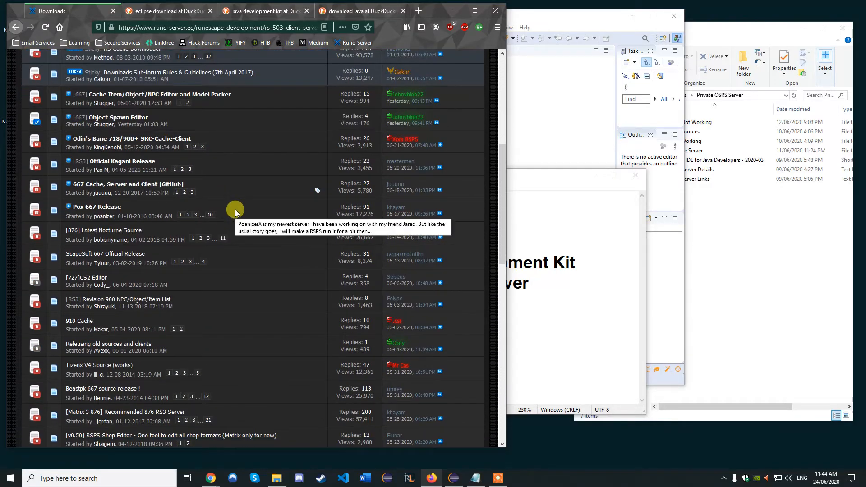
scroll("down", 3)
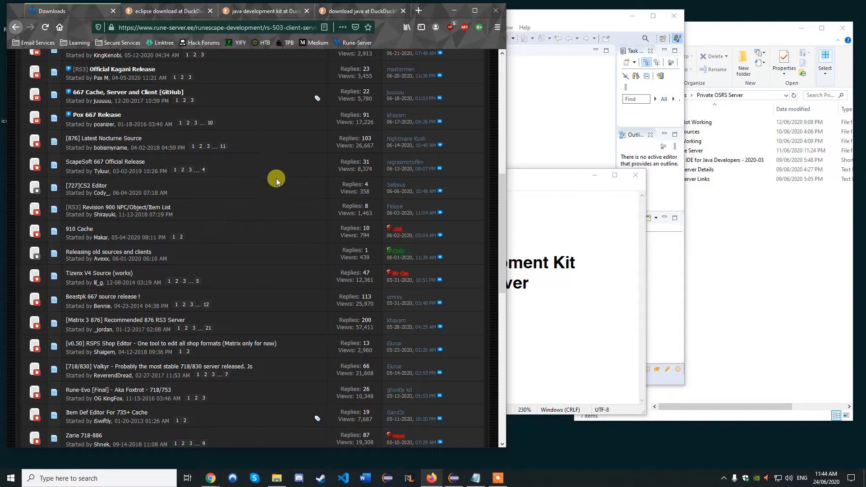
scroll("down", 3)
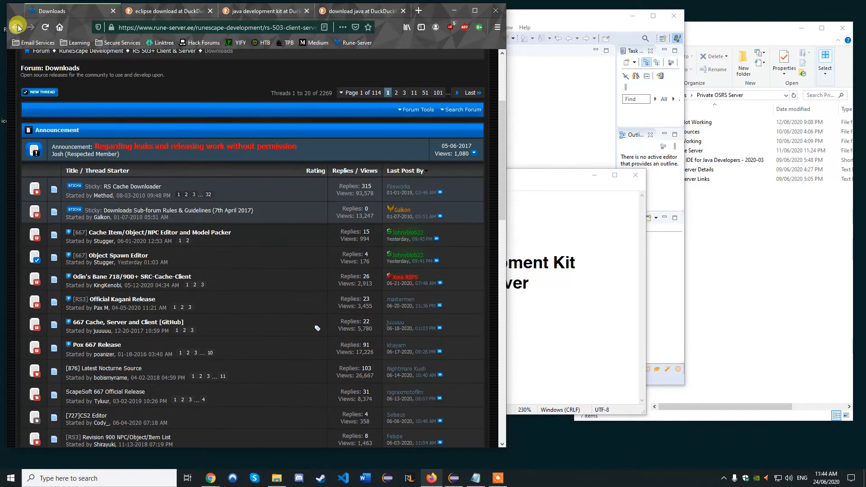
Go back to the main forum index and scroll through its listings
left_click(15, 27)
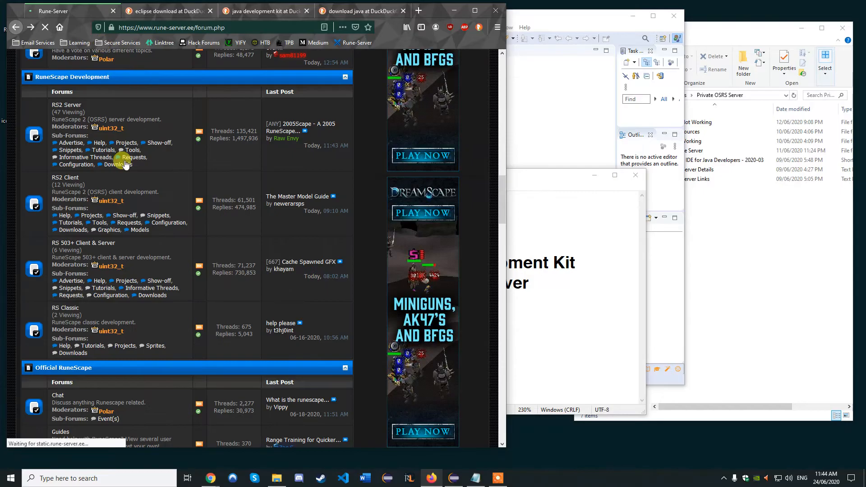
scroll("down", 3)
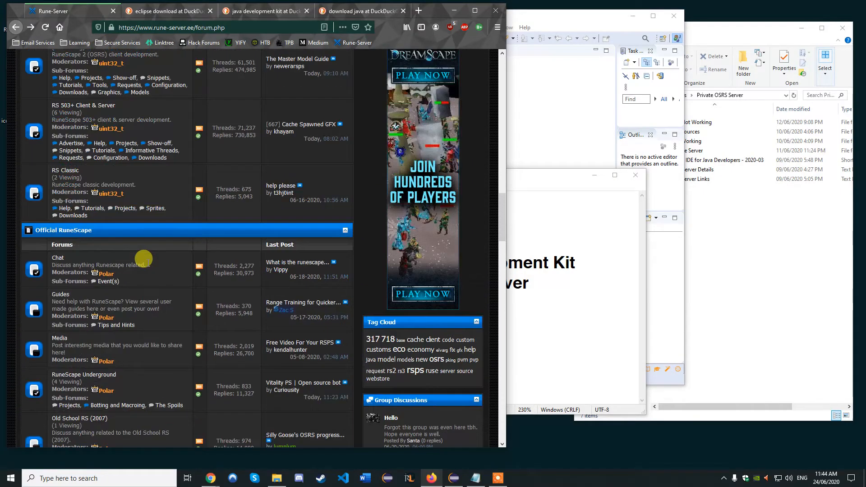
scroll("down", 3)
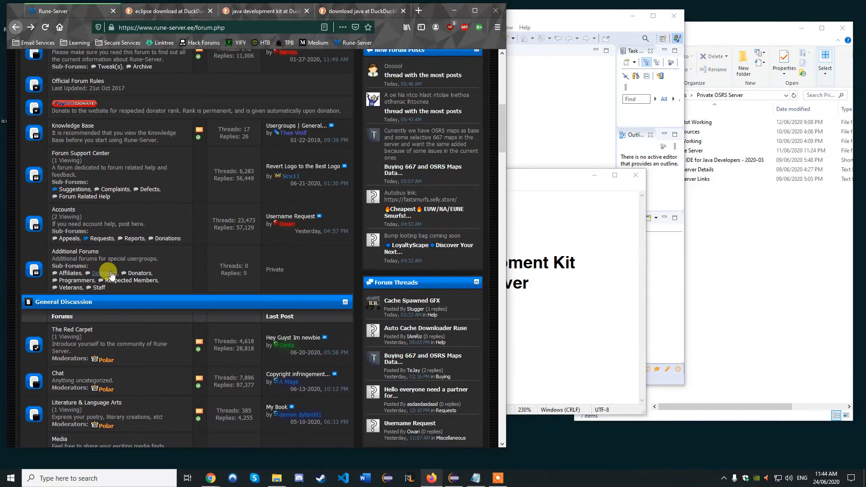
scroll("up", 3)
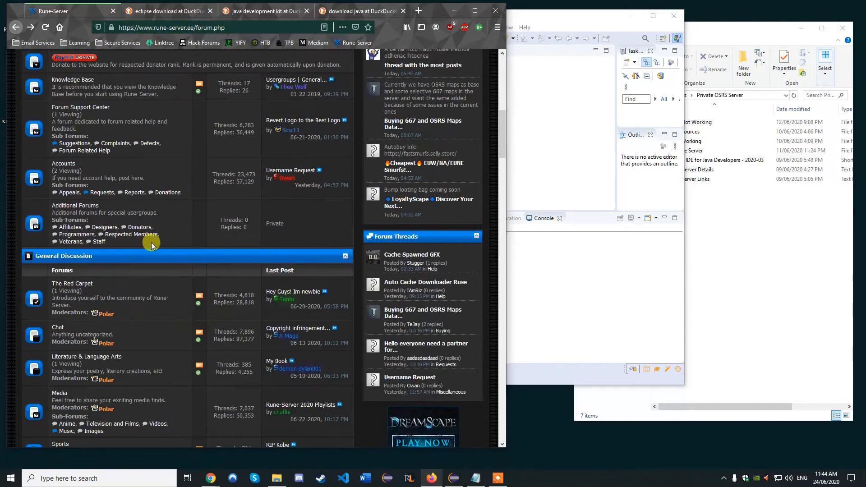
mouse_move(173, 238)
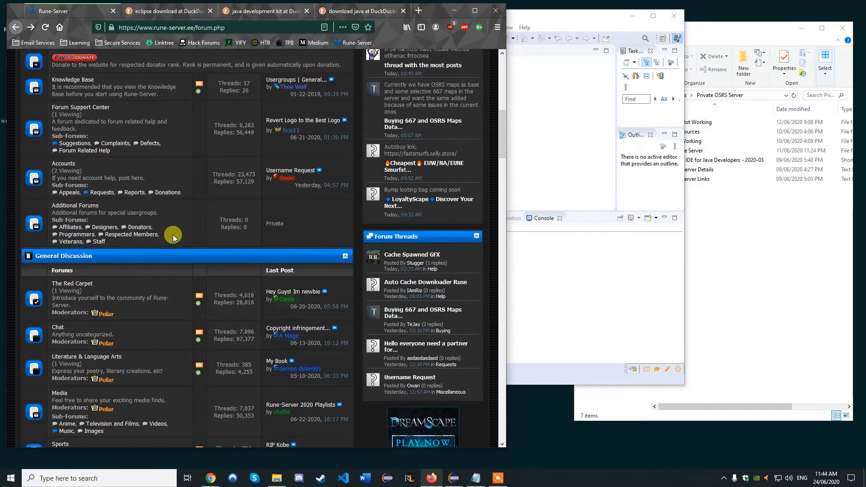
scroll("down", 3)
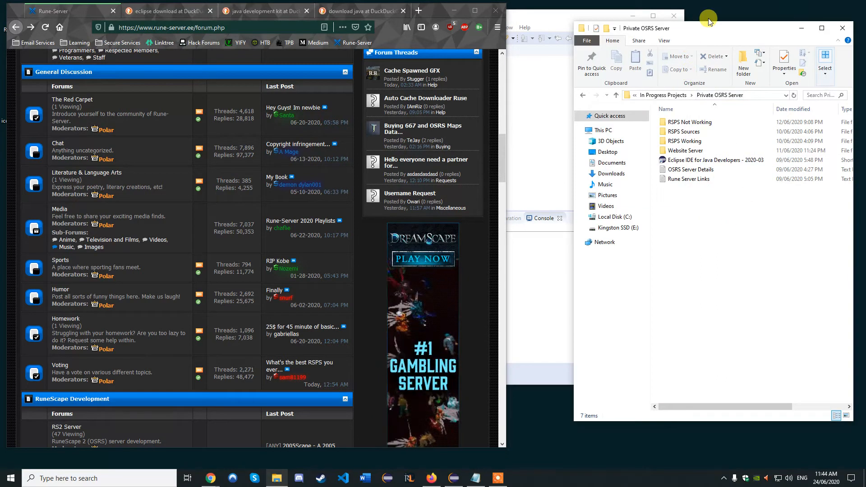
Open RSPS Sources and select the 2006Redone, ProjectInsanity and Revival-RS archives
left_click(625, 131)
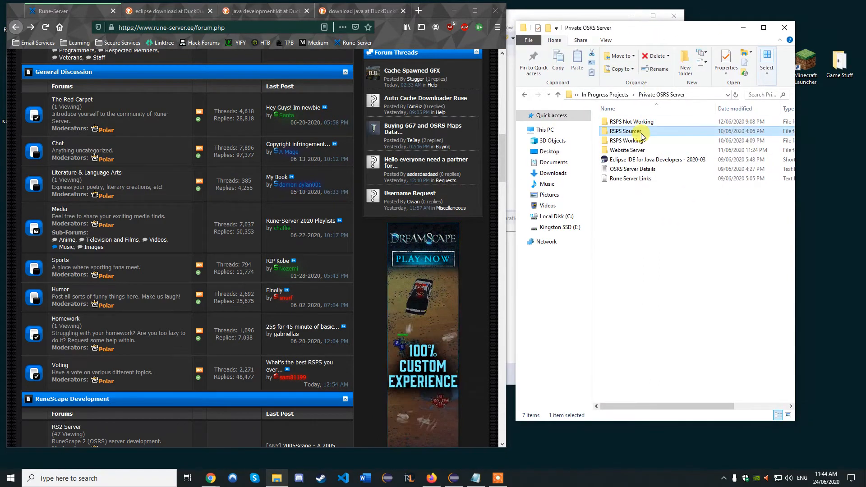
double_click(626, 131)
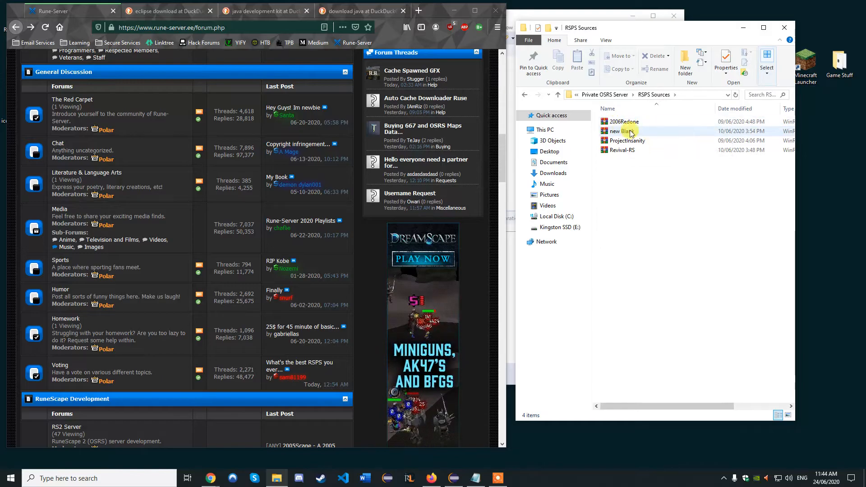
left_click(620, 131)
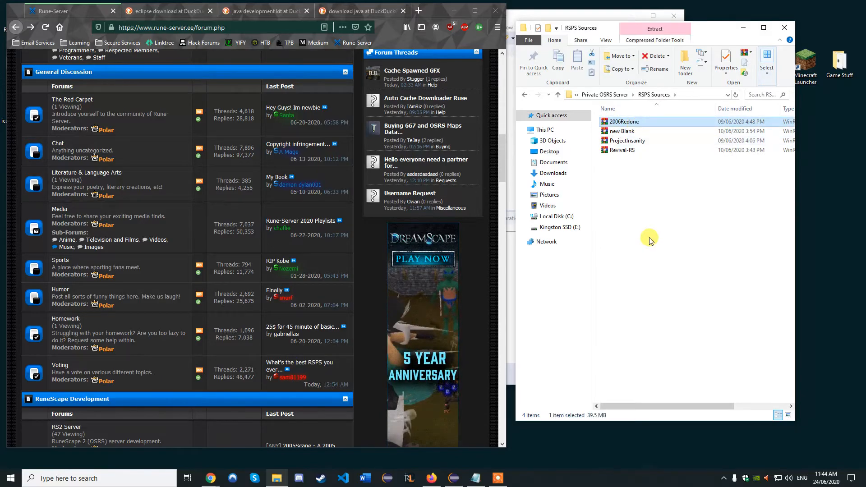
left_click(627, 141)
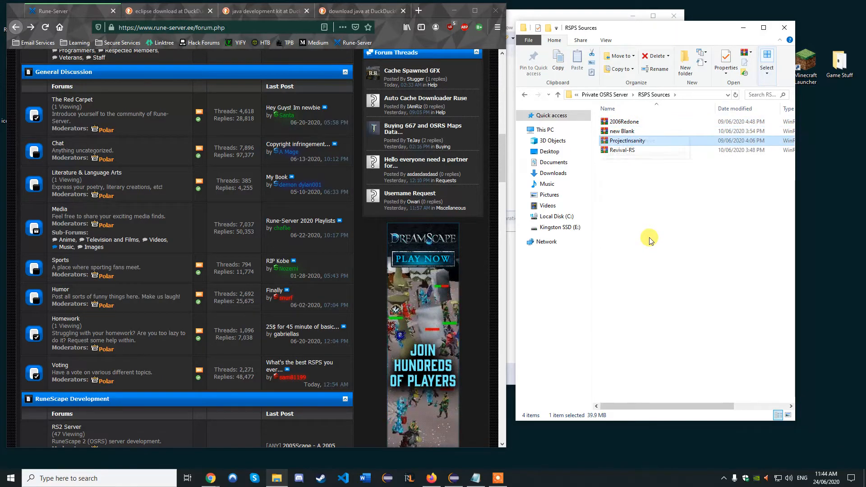
left_click(622, 150)
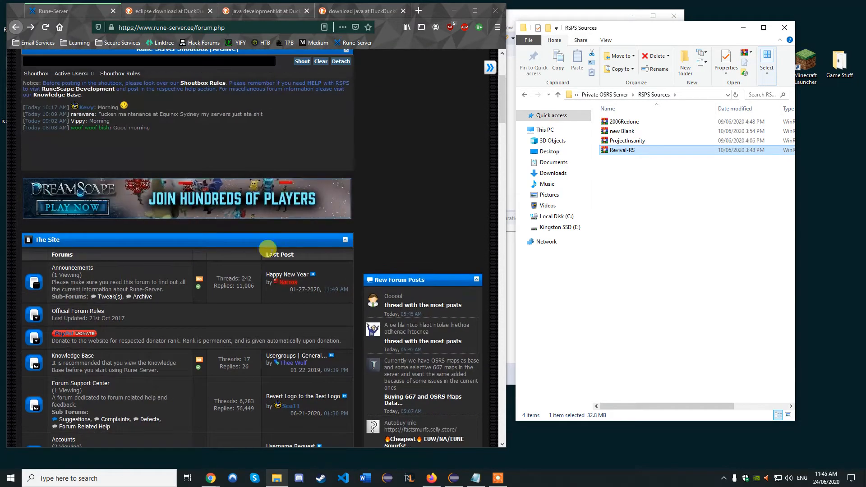
scroll("down", 3)
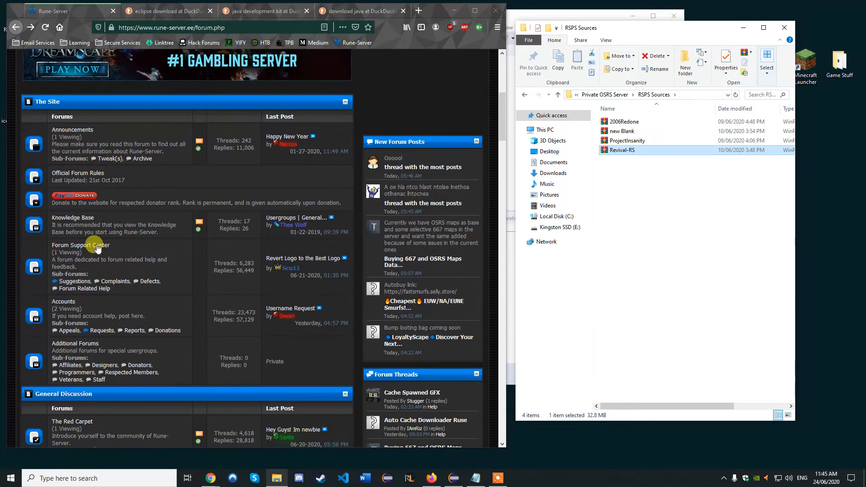
scroll("down", 3)
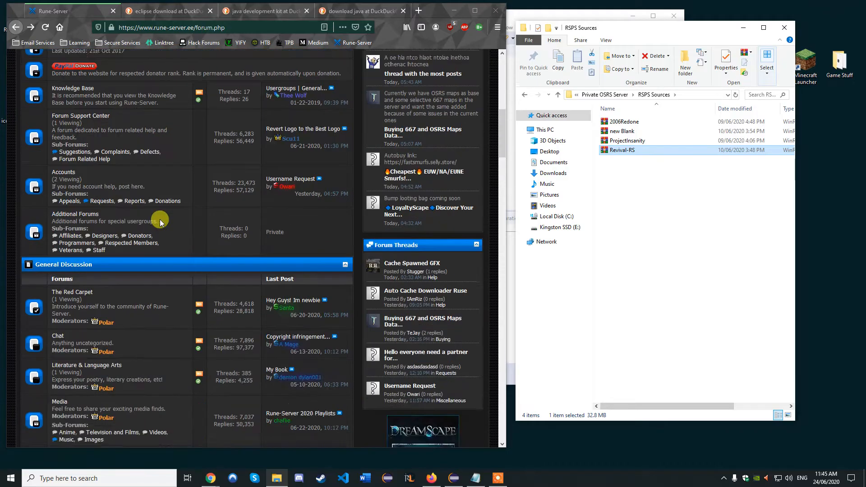
scroll("down", 3)
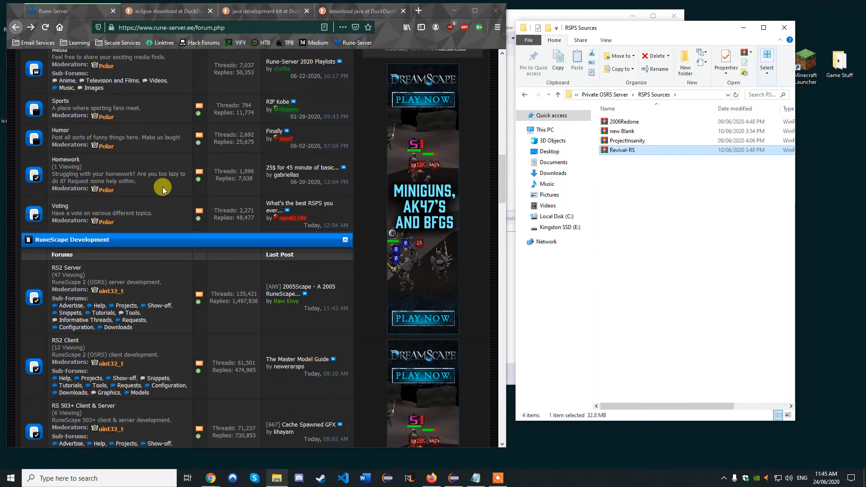
scroll("down", 3)
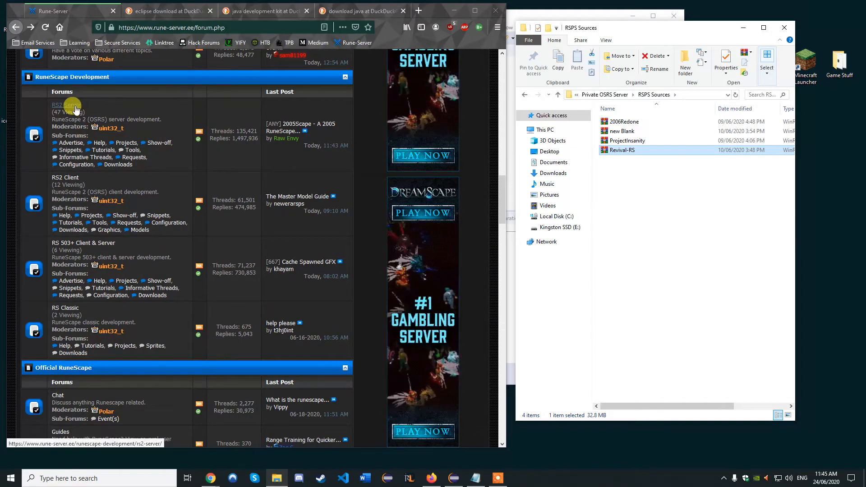
mouse_move(149, 211)
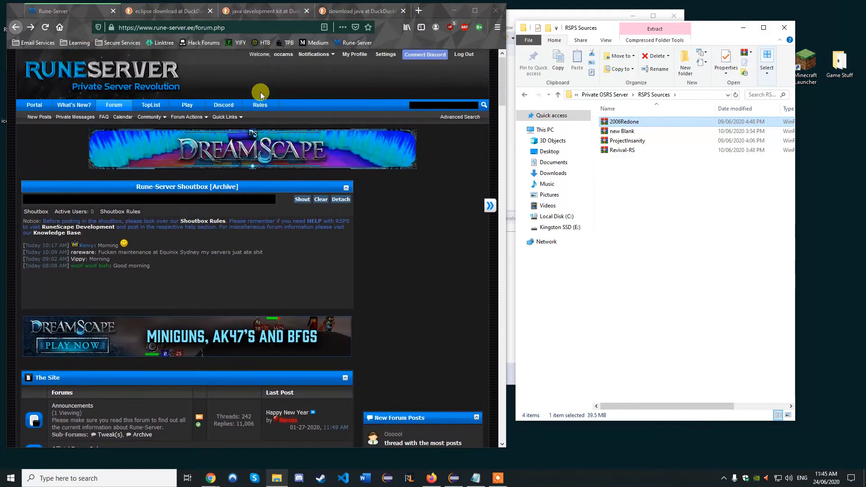
mouse_move(708, 253)
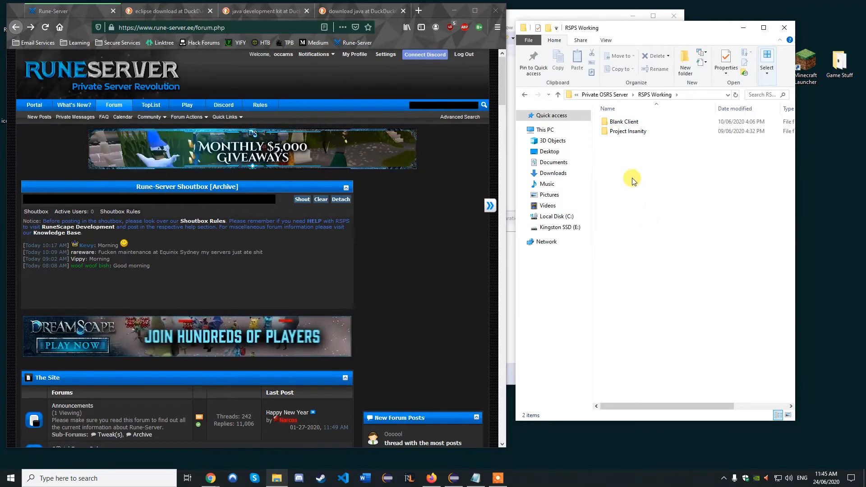
Go into Project insanity & useful Tools > Project Insanity Server and run run.bat
left_click(627, 131)
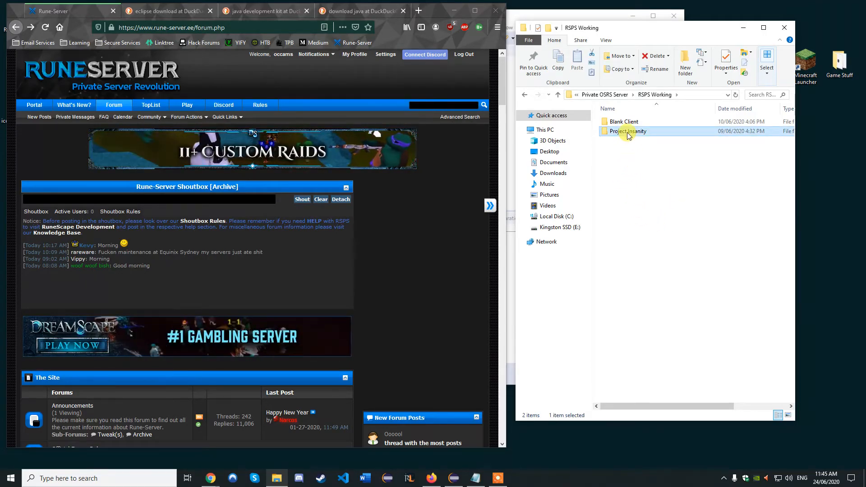
double_click(627, 131)
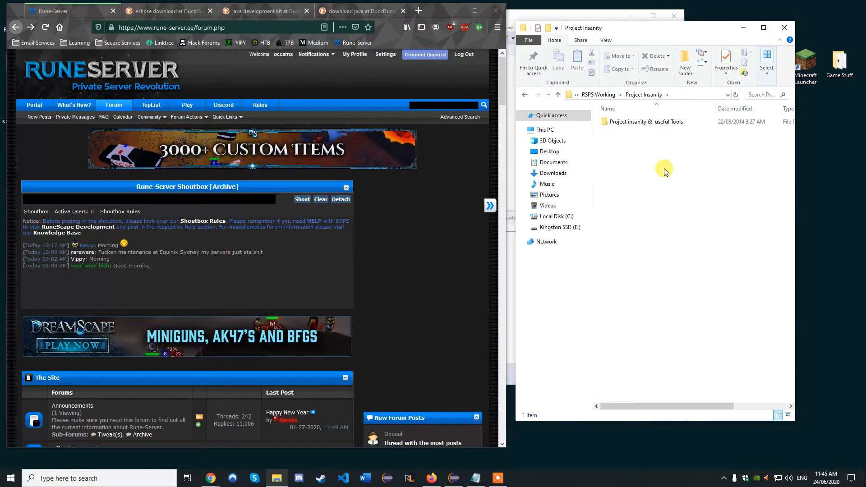
double_click(647, 121)
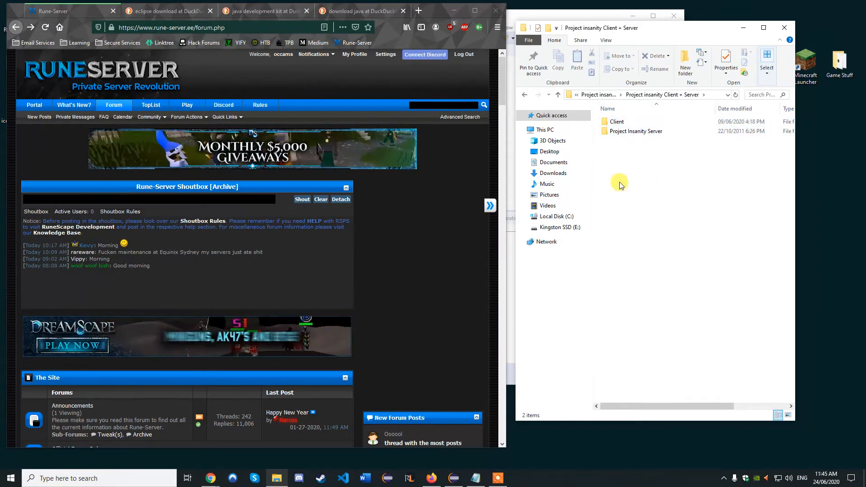
mouse_move(596, 173)
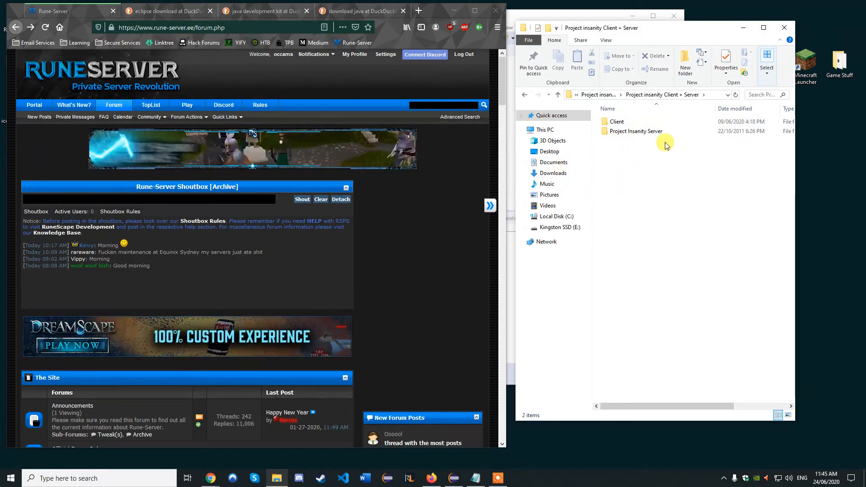
double_click(636, 131)
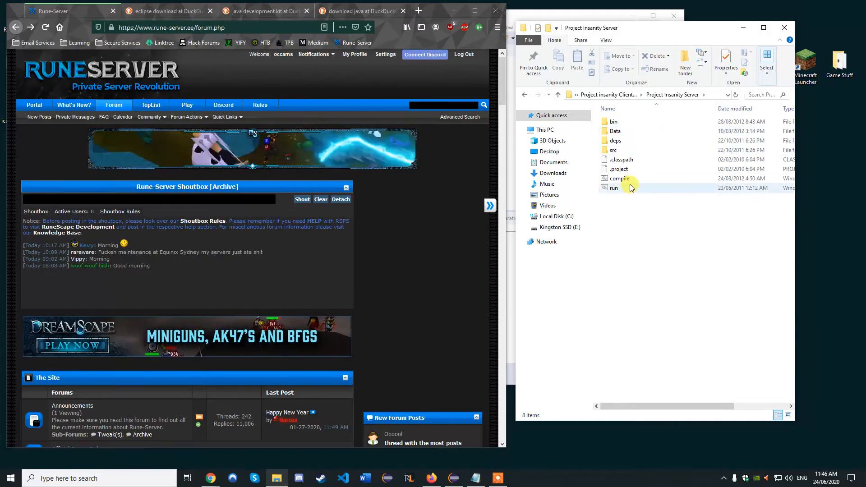
double_click(613, 188)
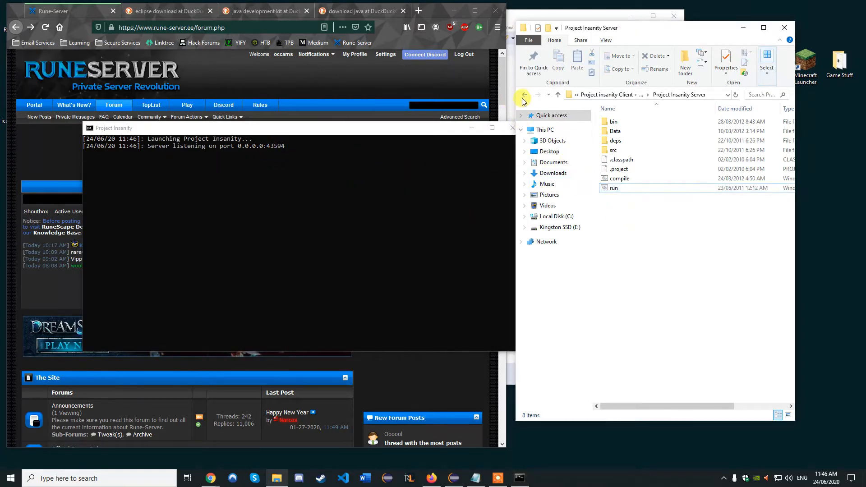
Return to the client folder and place the loaded game client beside the server console
left_click(523, 95)
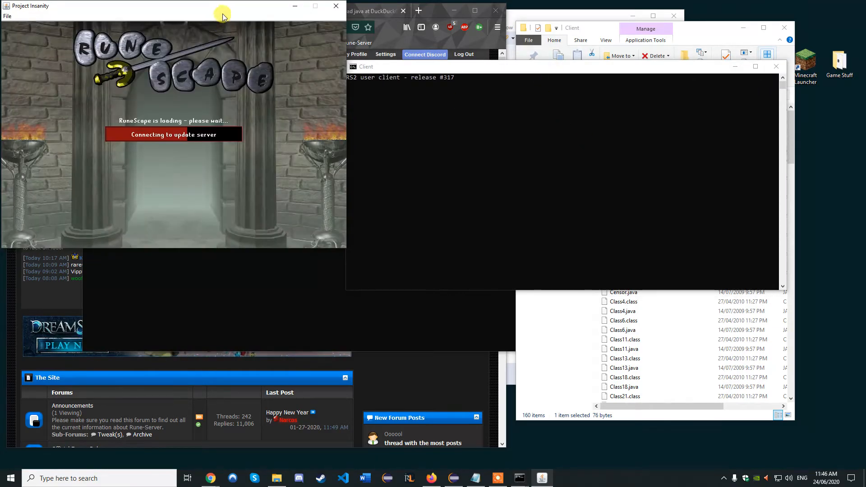
left_click_drag(221, 14, 574, 66)
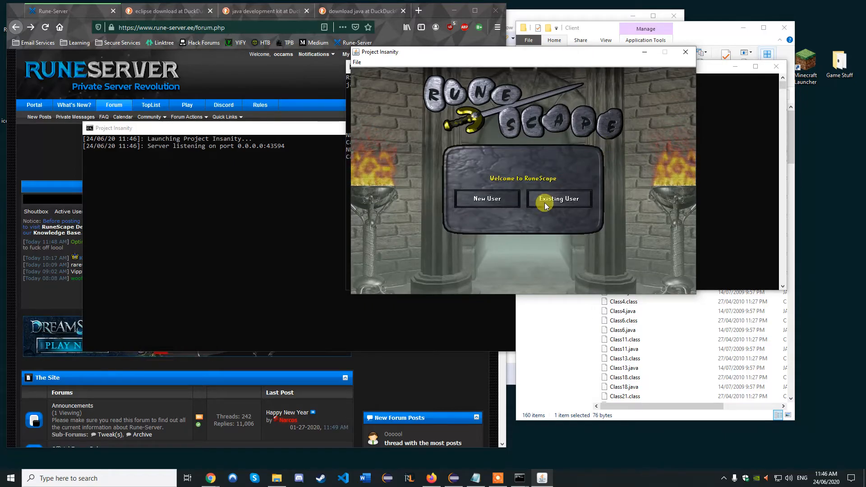
Log in through Existing User with username 'youtube' and a password
left_click(558, 199)
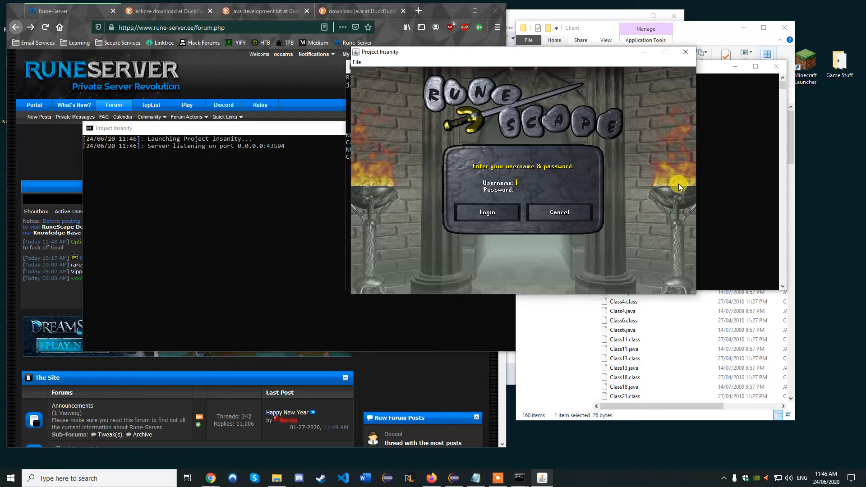
type("youtube")
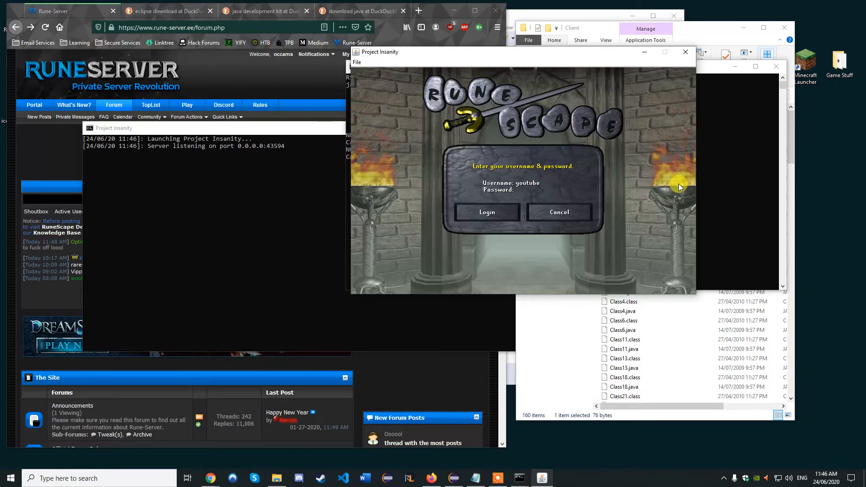
type("******")
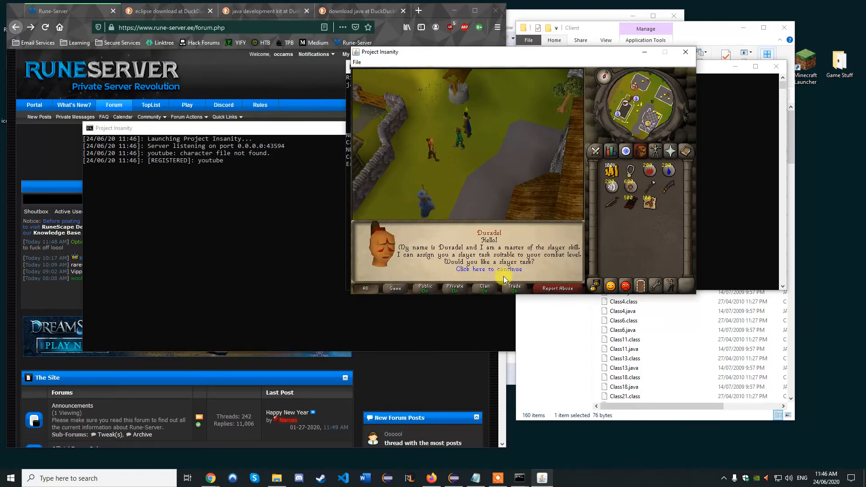
Dismiss Duradel's greeting and recolour the character's torso twice
left_click(488, 269)
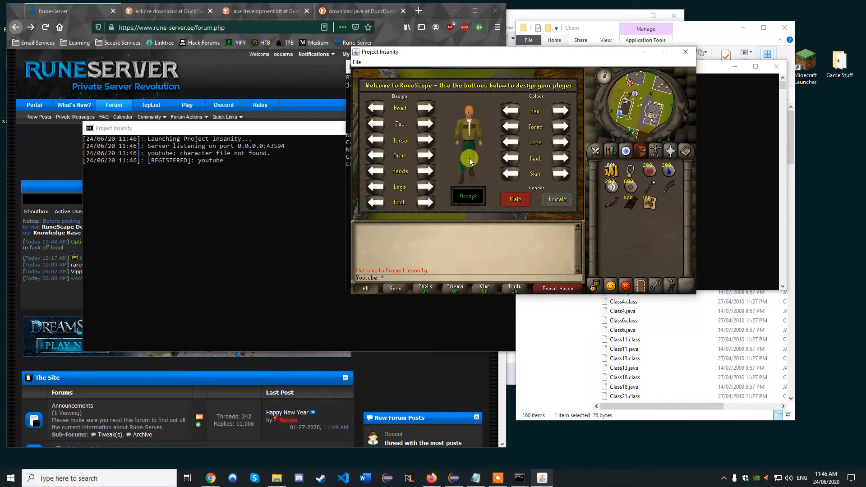
left_click(560, 125)
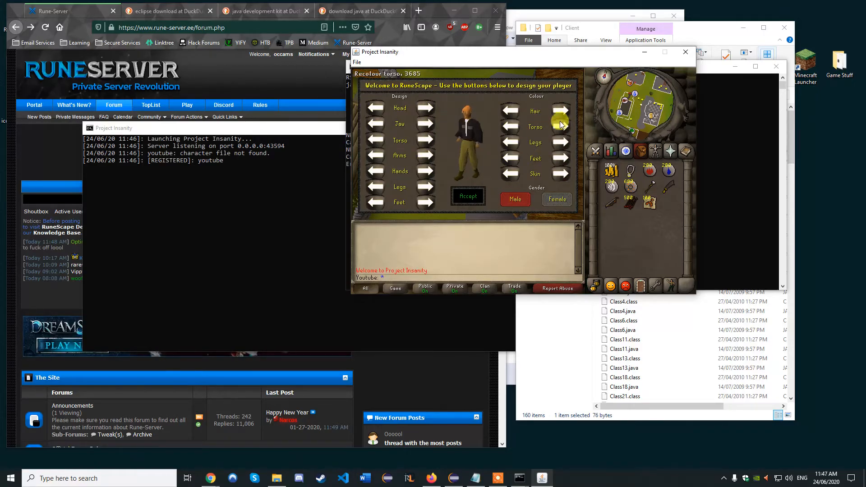
left_click(467, 196)
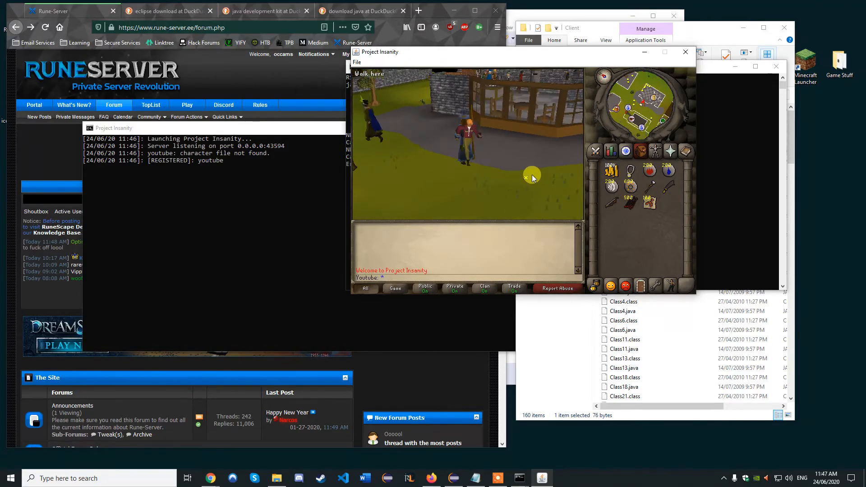
Walk around the town, check a spot's actions, and view the character's skill levels
left_click(532, 176)
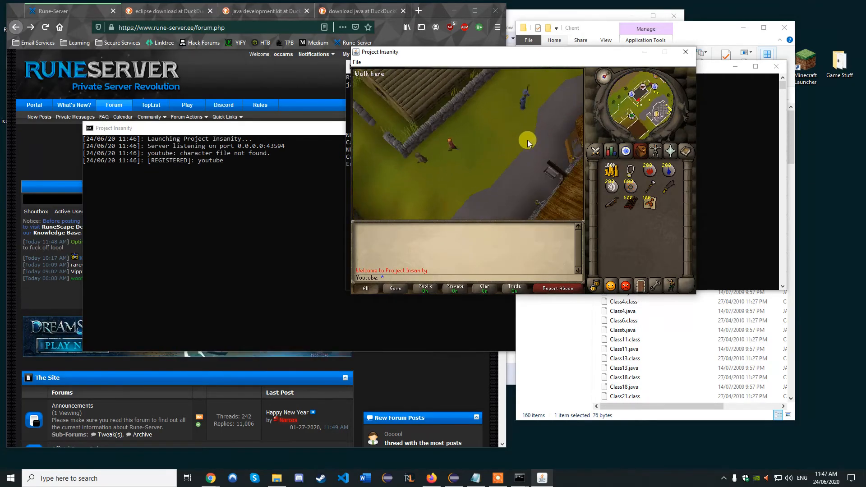
right_click(437, 105)
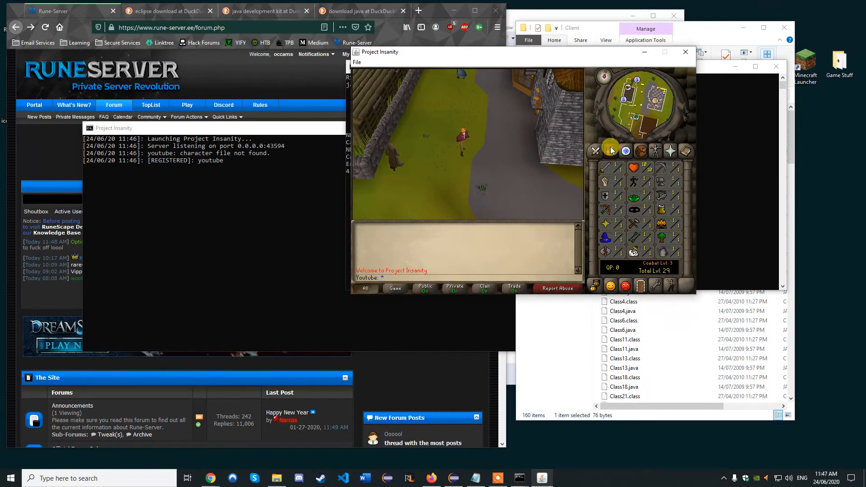
left_click(492, 137)
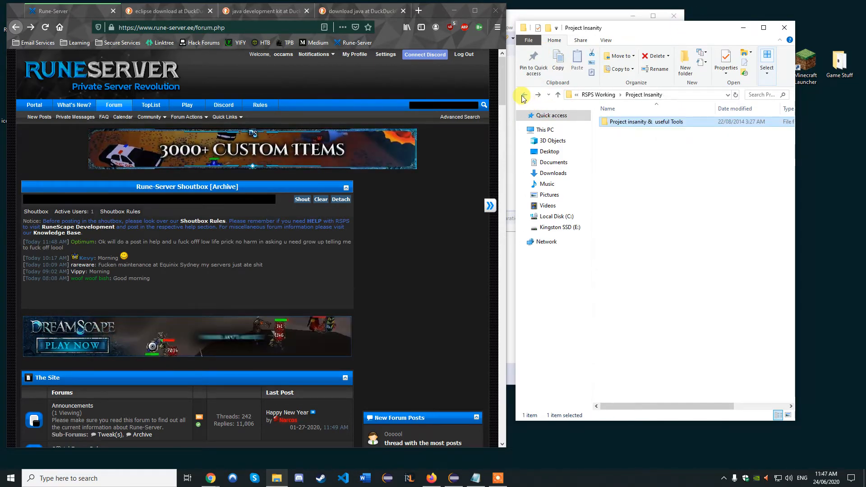
Go back up to the Private OSRS Server folder and launch Eclipse IDE
left_click(522, 95)
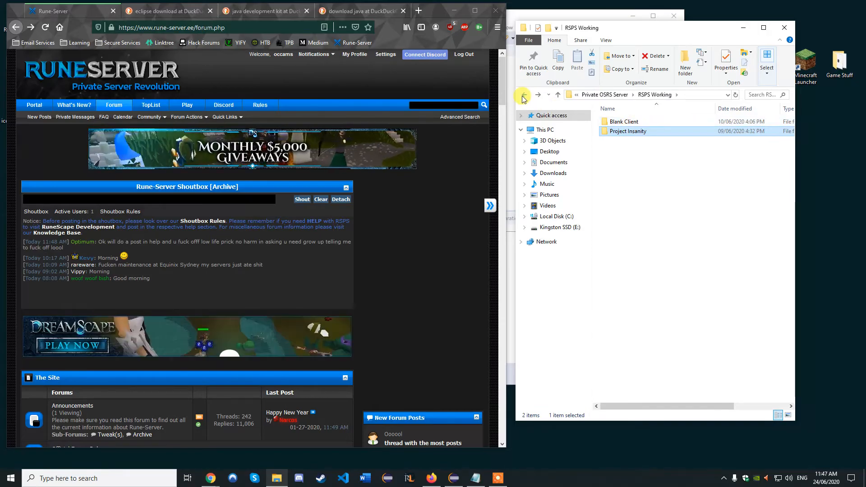
left_click(522, 94)
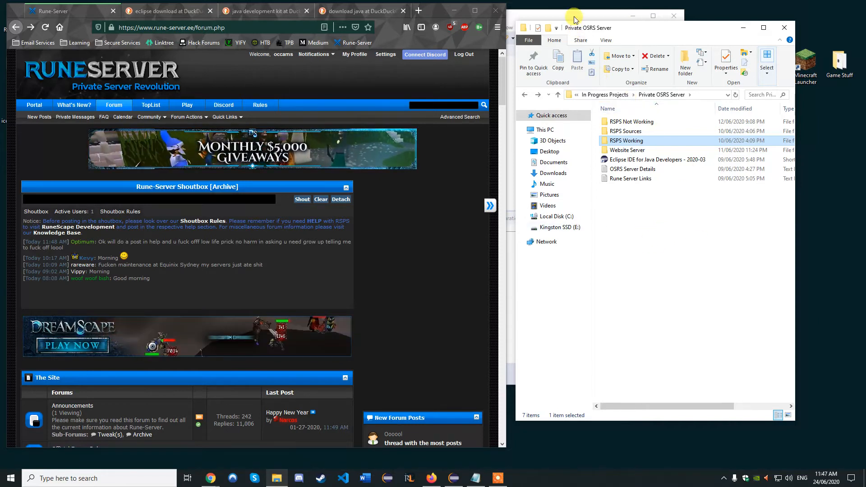
left_click(453, 478)
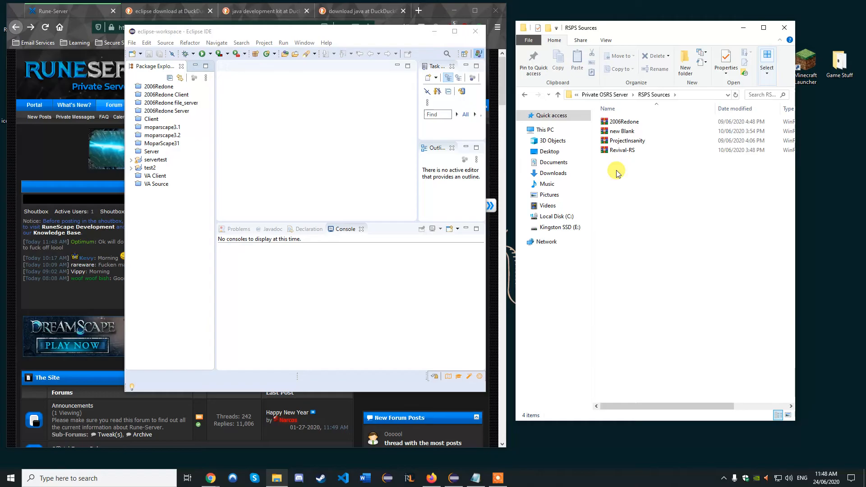
Open 2006Redone.zip from RSPS Sources and its inner 2006Redone folder in WinRAR
left_click(159, 86)
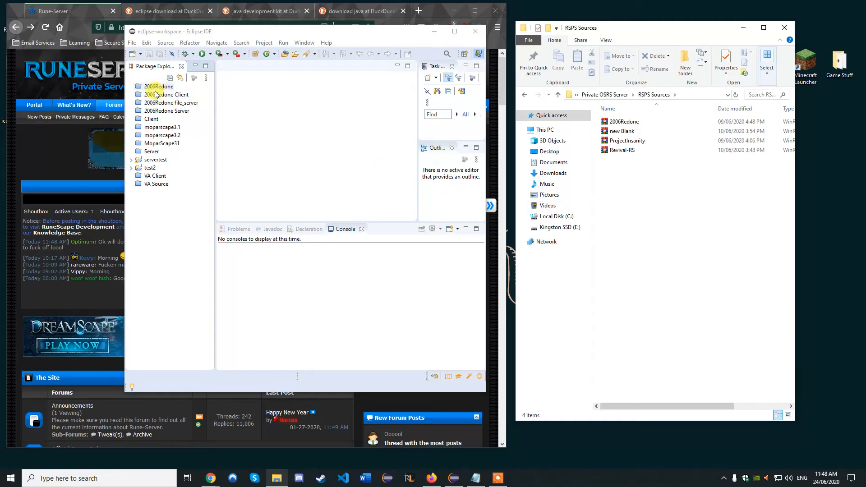
left_click(171, 103)
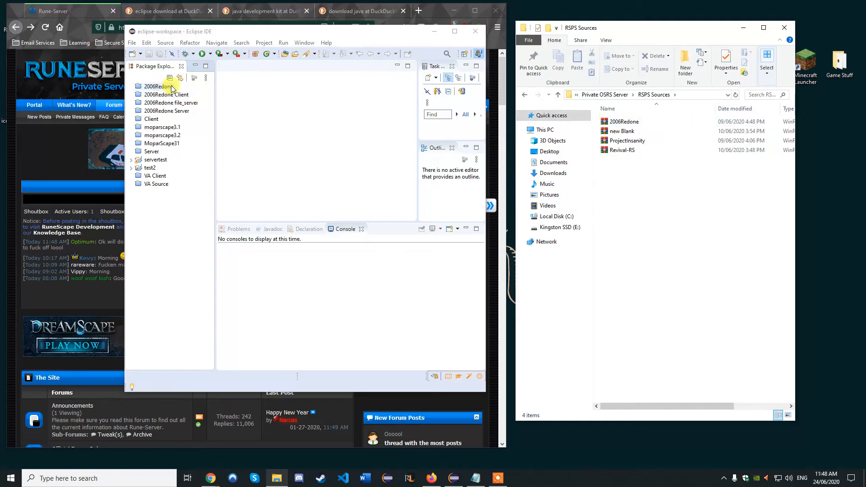
left_click(521, 129)
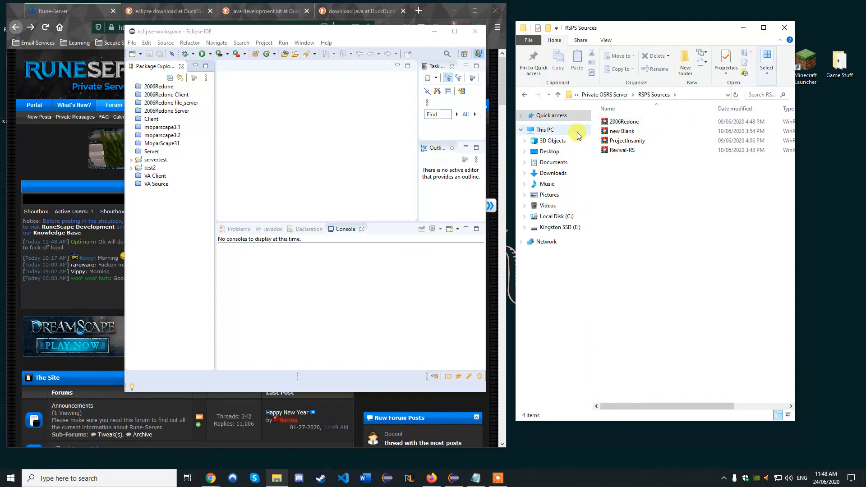
double_click(625, 120)
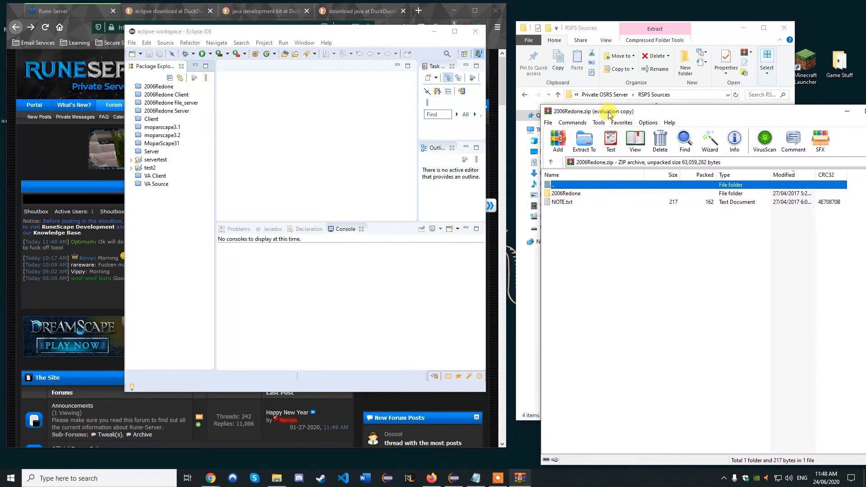
double_click(566, 193)
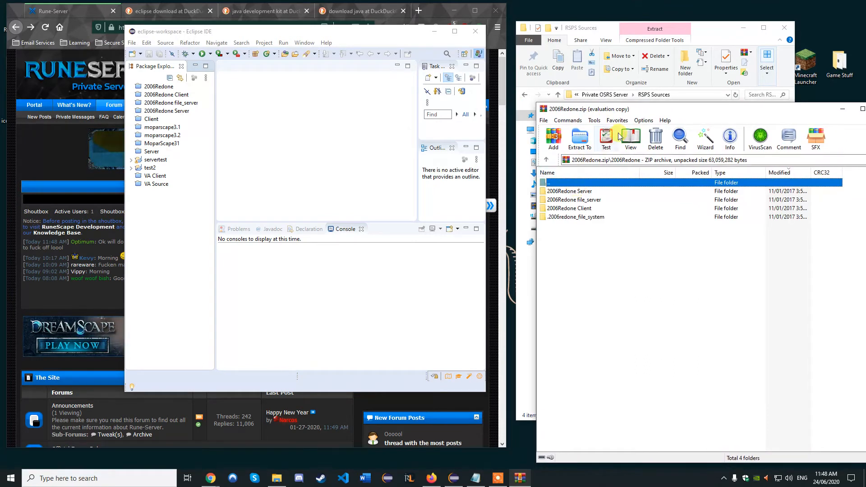
mouse_move(314, 115)
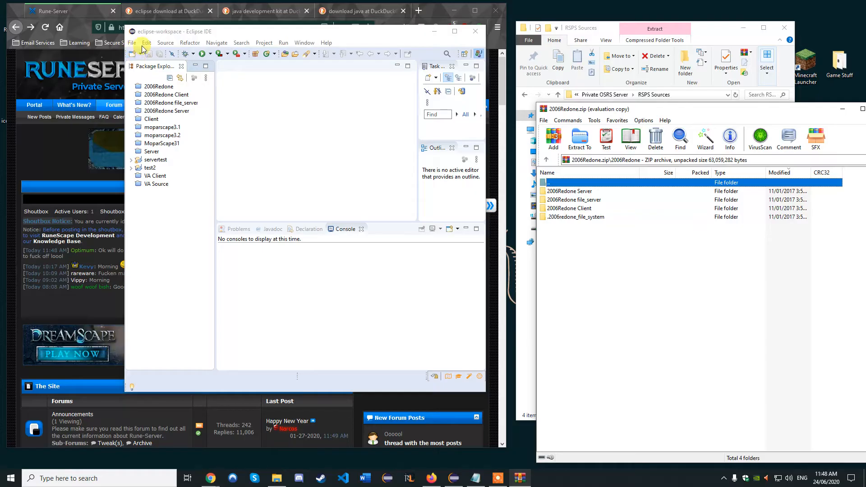
Compare the archive's Server, file_server and Client folders with the matching workspace projects
left_click(131, 43)
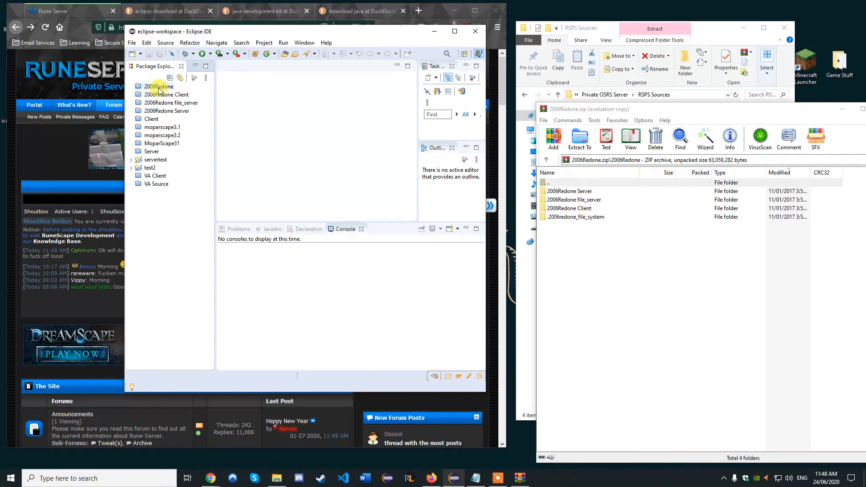
left_click(169, 94)
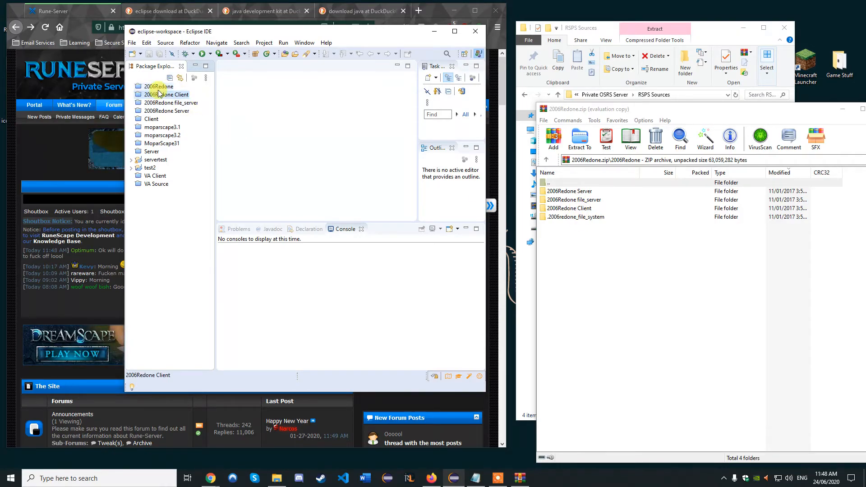
left_click(569, 209)
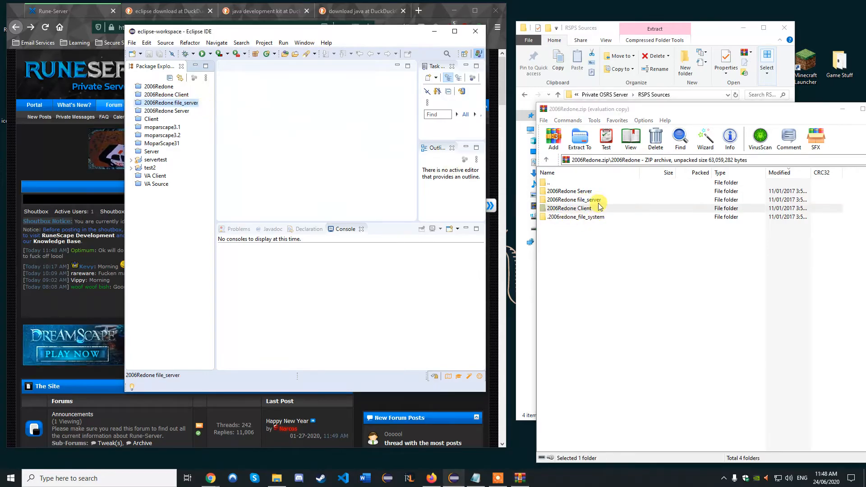
left_click(574, 199)
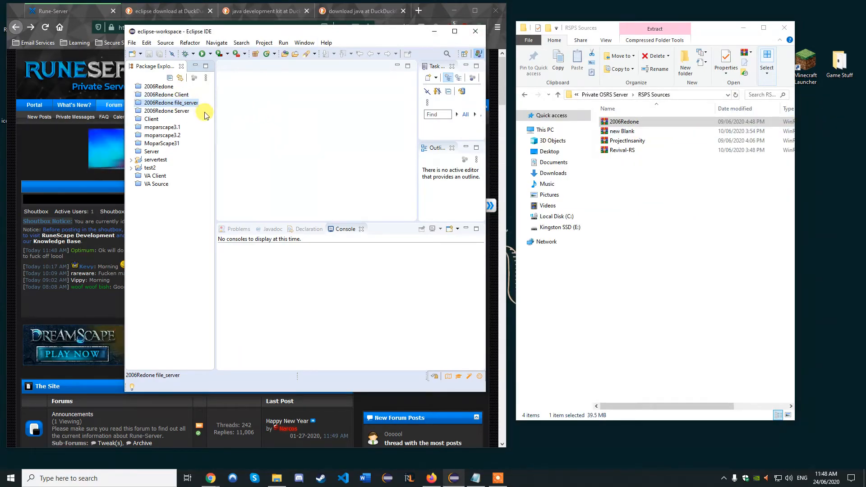
left_click(623, 150)
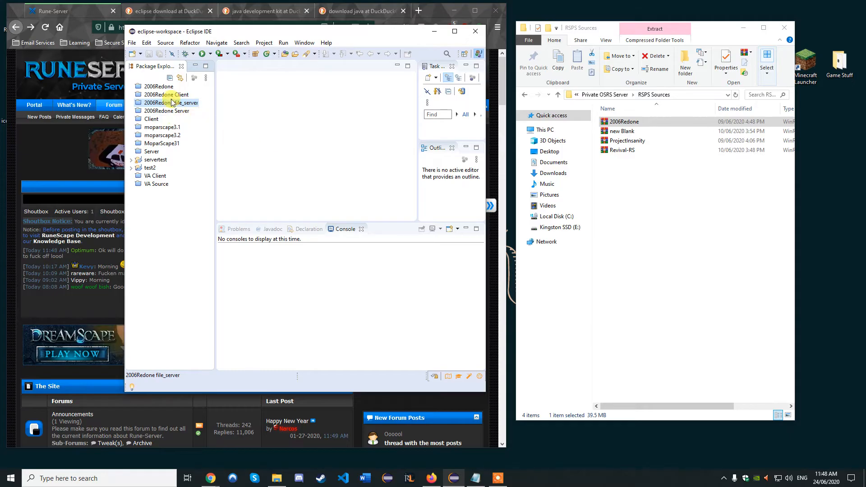
left_click(168, 94)
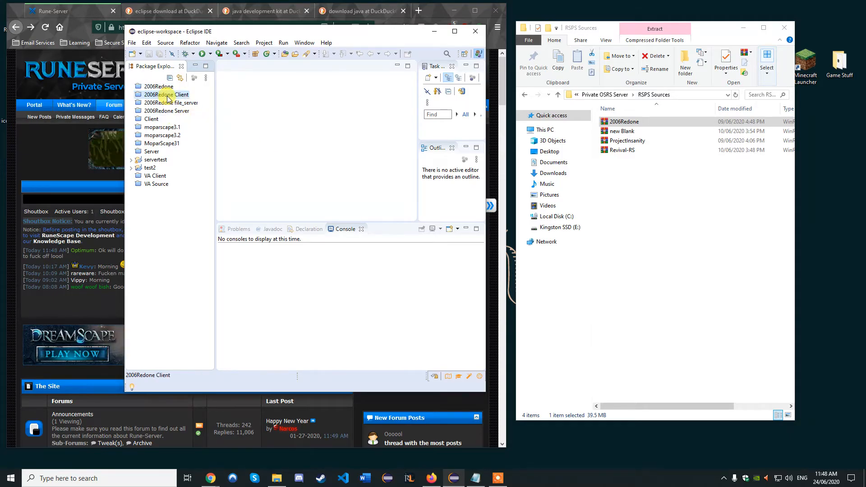
left_click(167, 110)
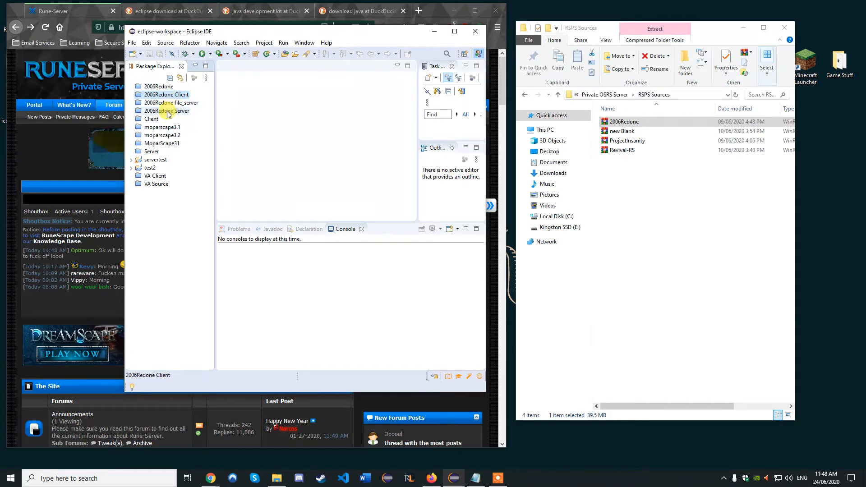
left_click(172, 103)
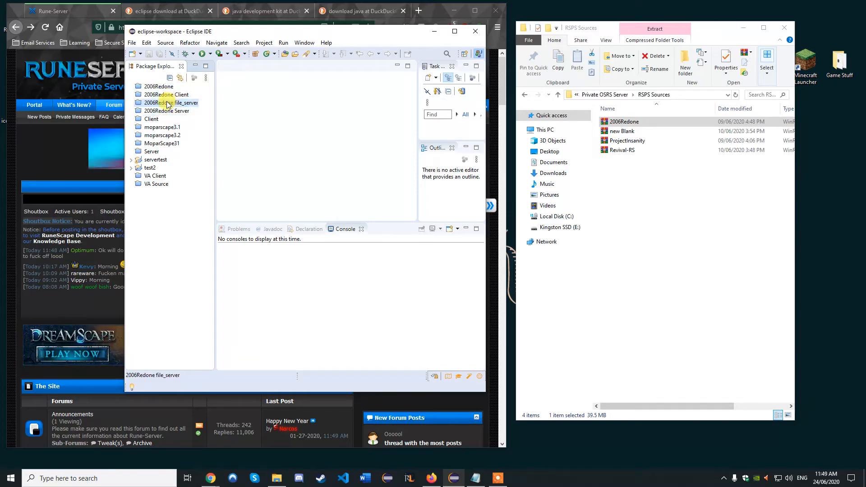
right_click(171, 102)
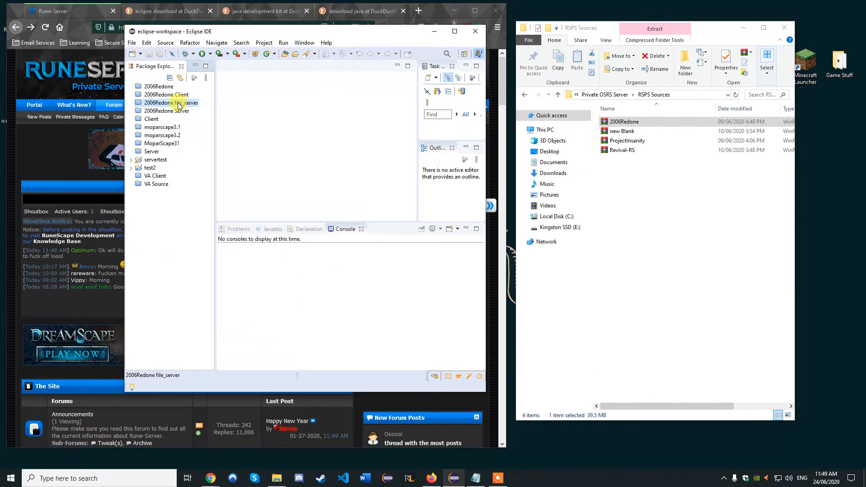
Remove the non-Java Client entry and set up file_server and Server as Java projects
right_click(166, 111)
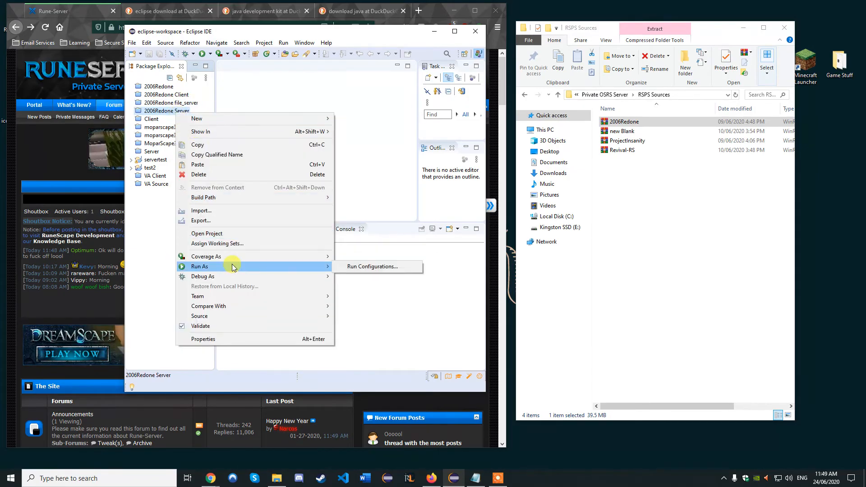
mouse_move(307, 274)
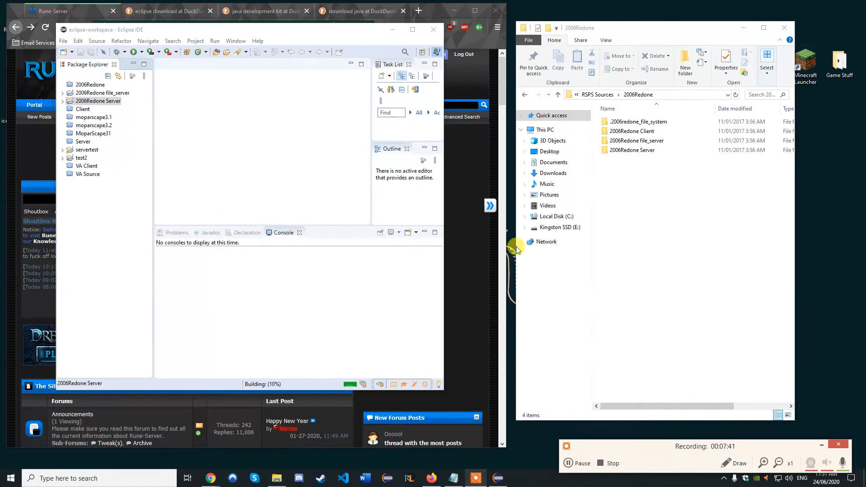
mouse_move(252, 128)
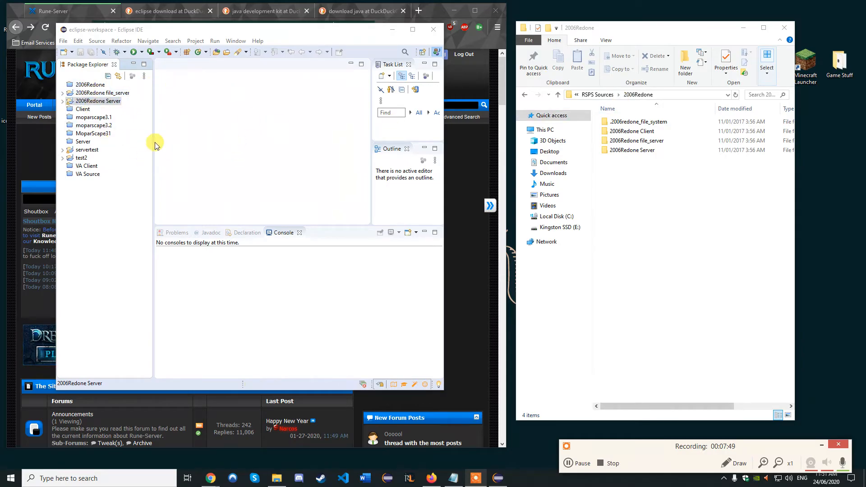
left_click(99, 100)
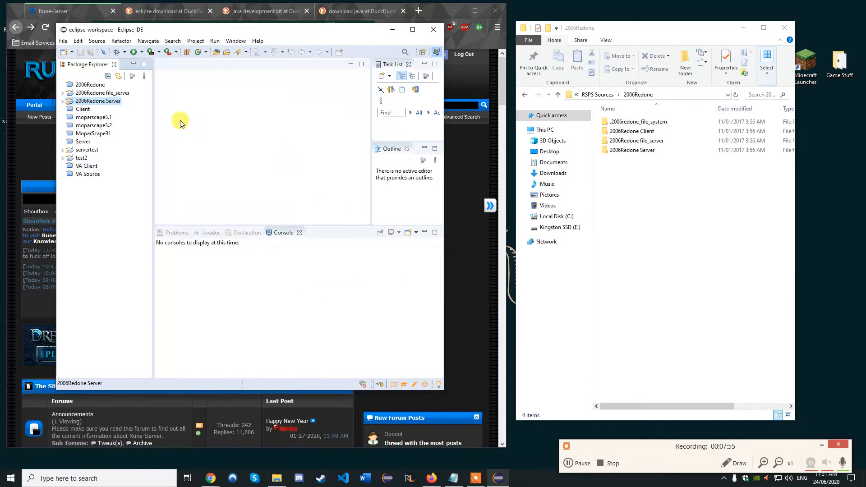
mouse_move(529, 146)
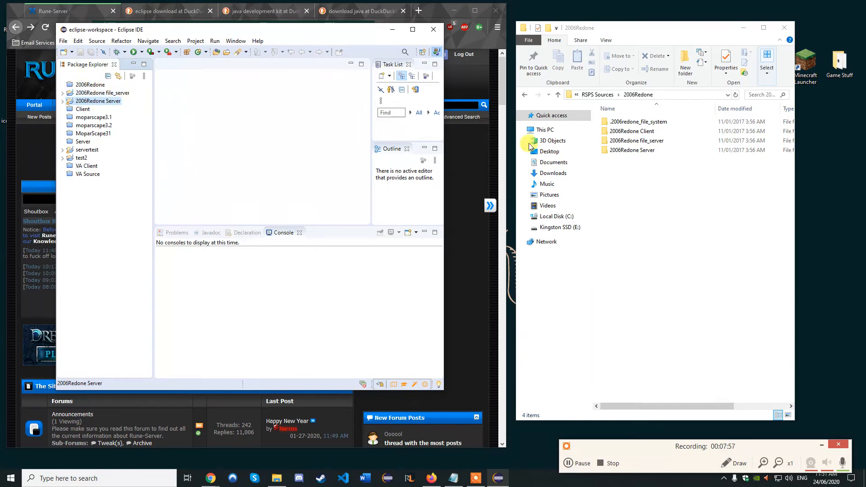
mouse_move(224, 91)
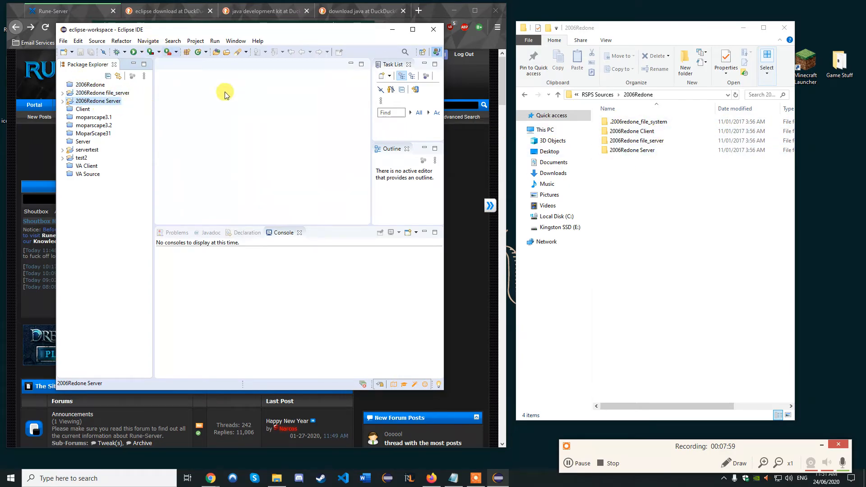
mouse_move(232, 146)
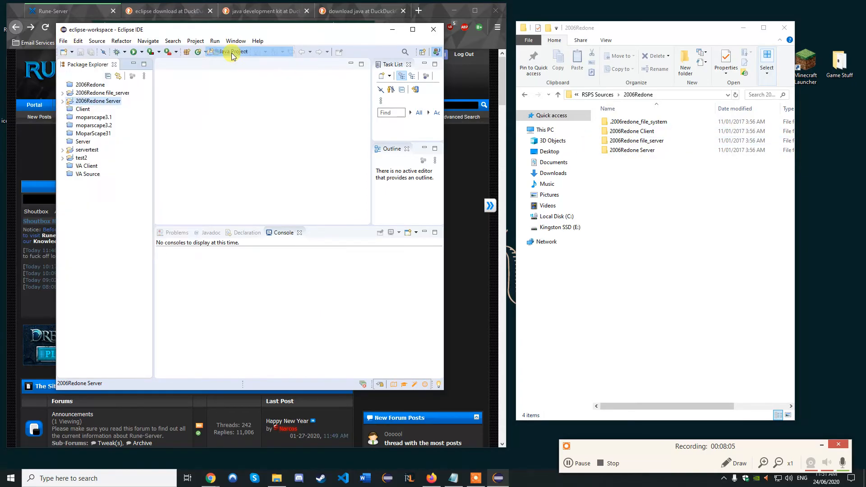
Create a Java project at the 2006Redone Client folder, accepting compliance 13, with no module-info
left_click(231, 52)
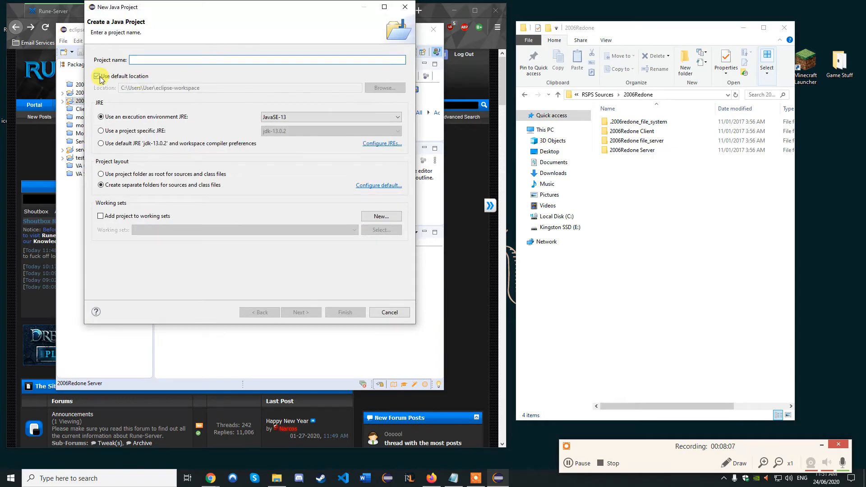
left_click(384, 87)
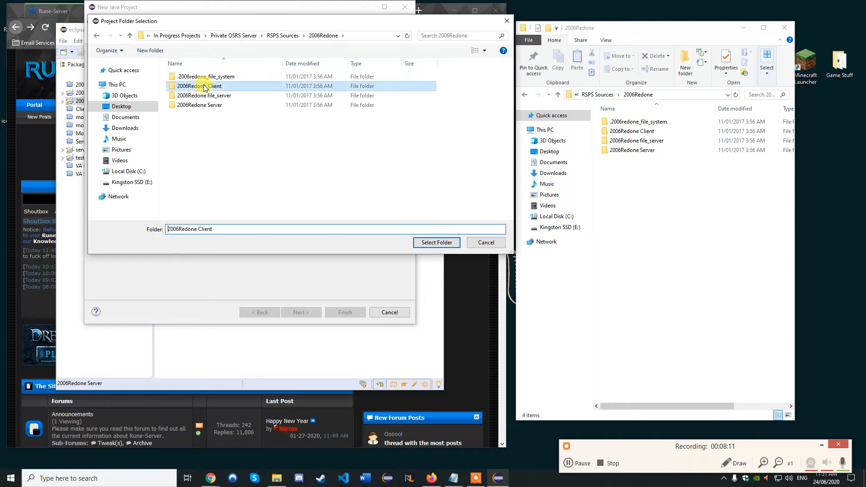
left_click(436, 243)
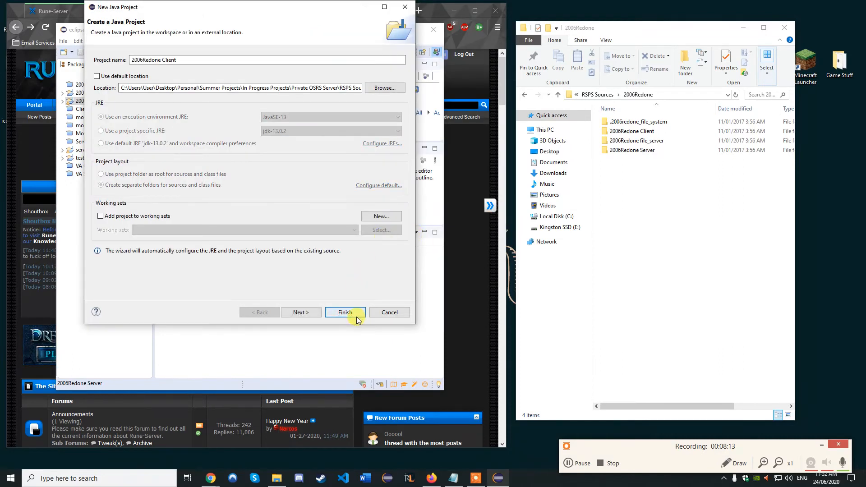
left_click(344, 312)
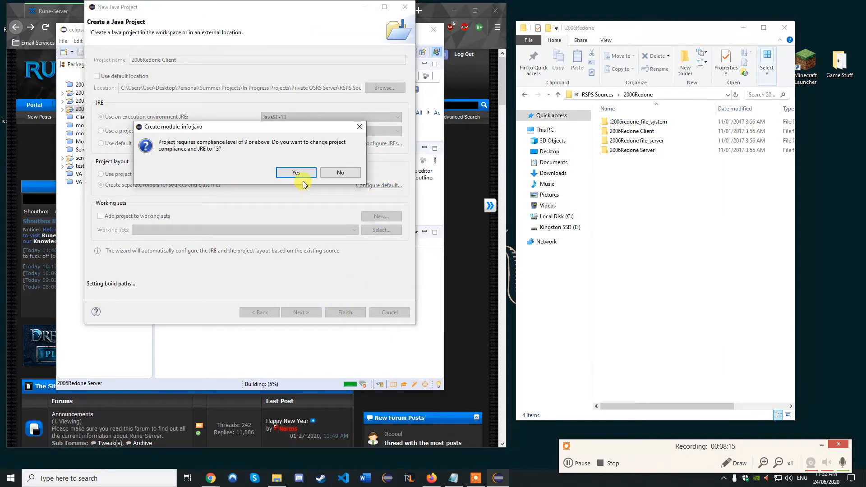
left_click(295, 172)
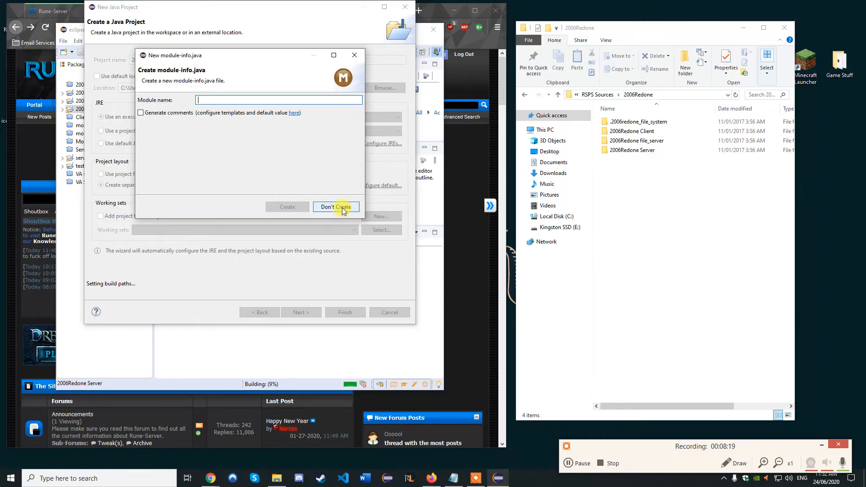
left_click(335, 207)
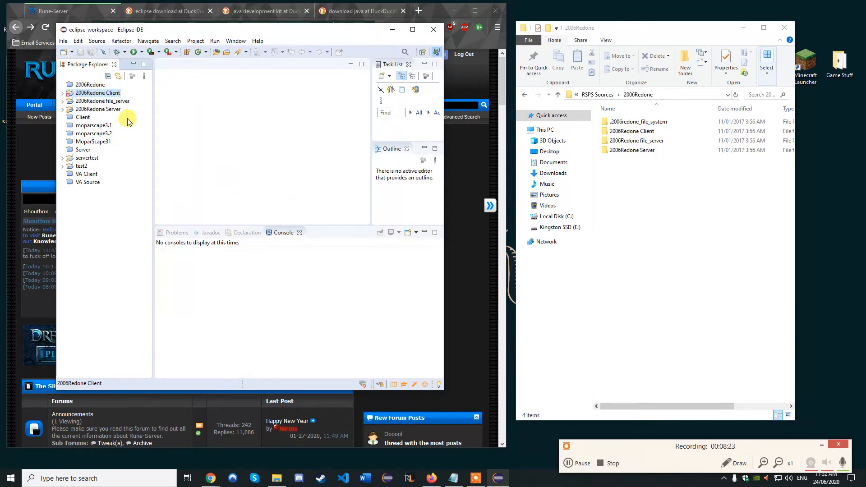
Run 2006Redone file_server as a Java application using the FileServer class
right_click(102, 101)
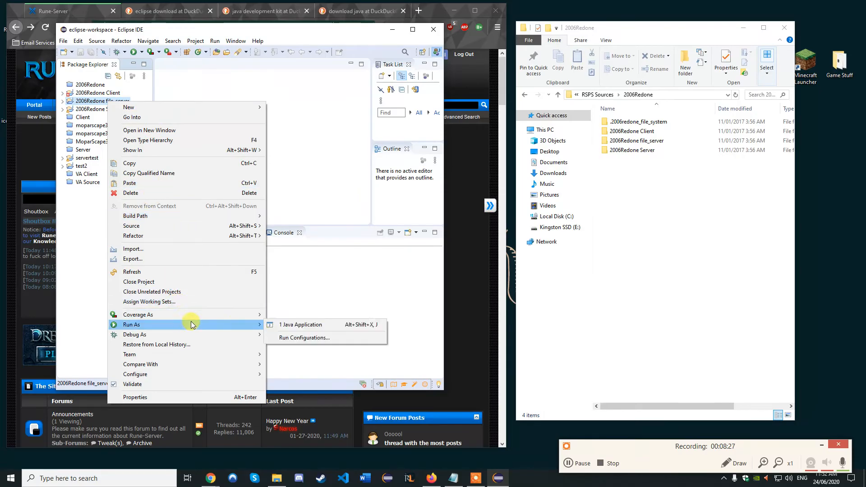
left_click(302, 324)
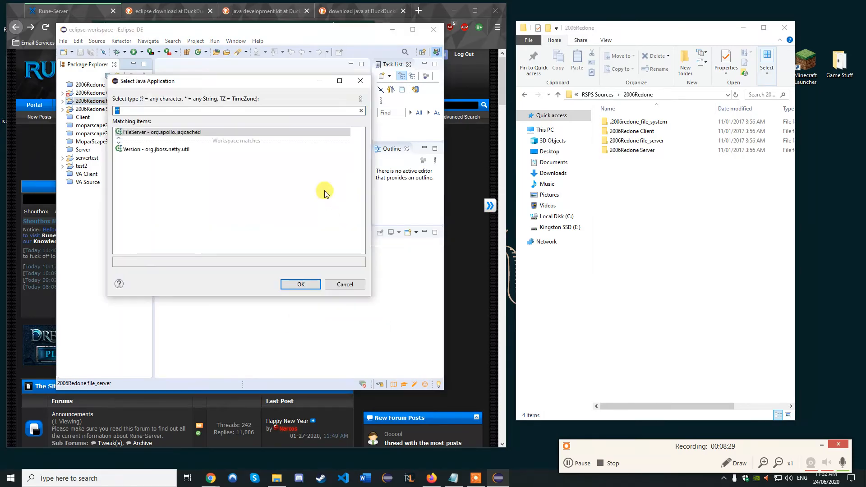
left_click(159, 133)
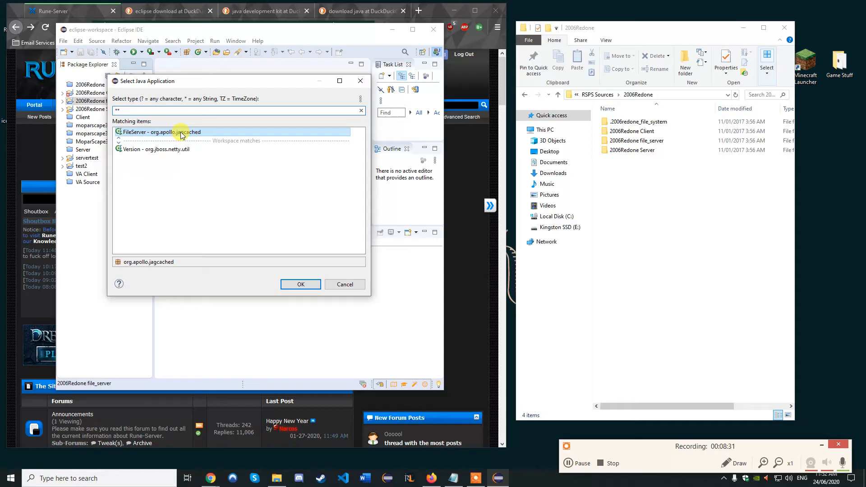
left_click(300, 284)
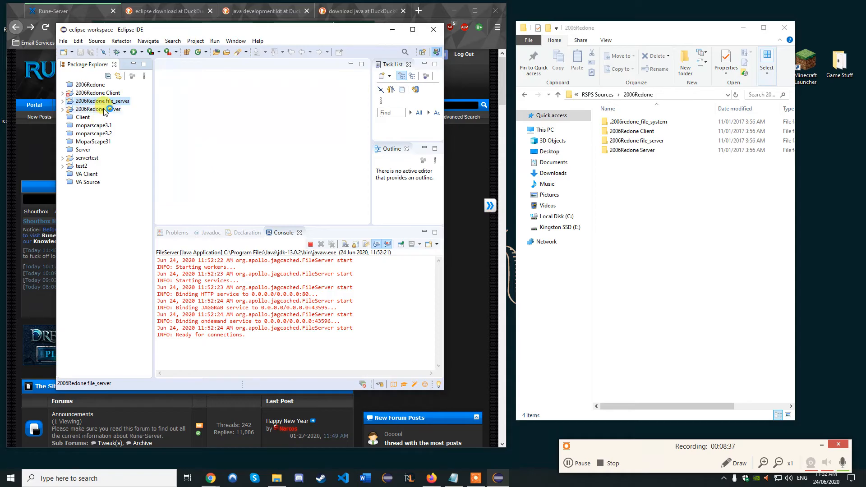
Run the 2006Redone Server project as a Java application with its Server class
right_click(93, 108)
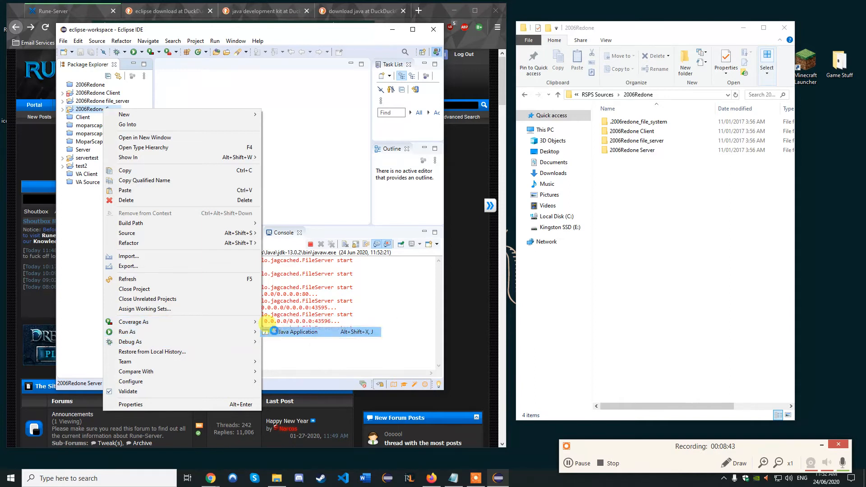
left_click(299, 332)
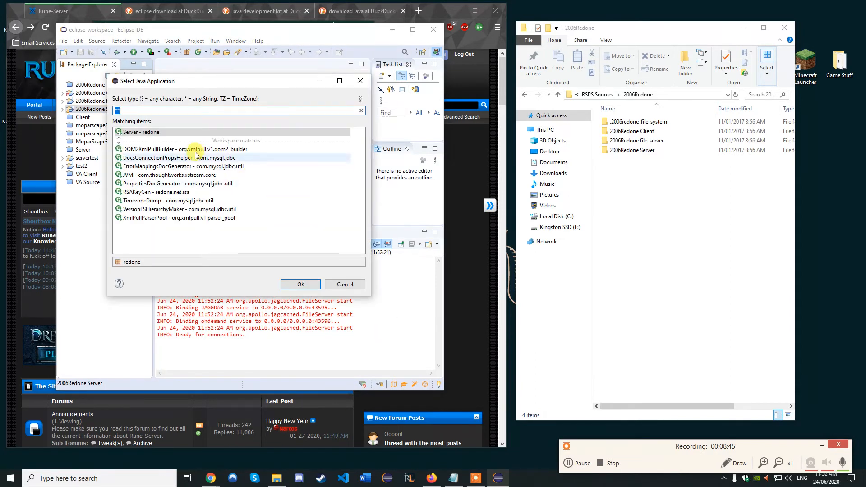
left_click(300, 284)
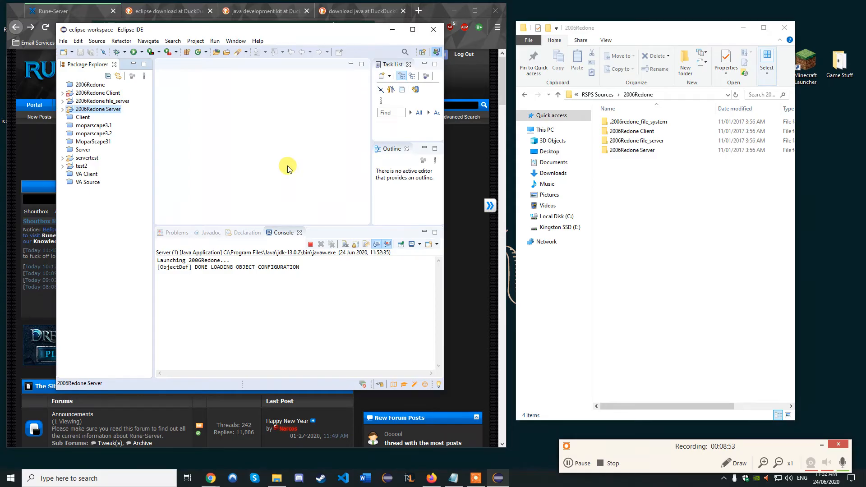
left_click(98, 93)
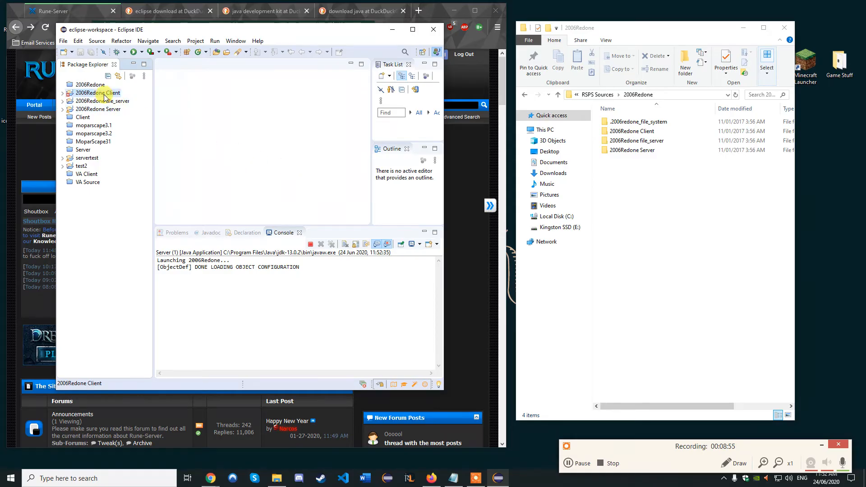
Run 2006Redone Client as a Java application, proceeding despite workspace errors
right_click(99, 93)
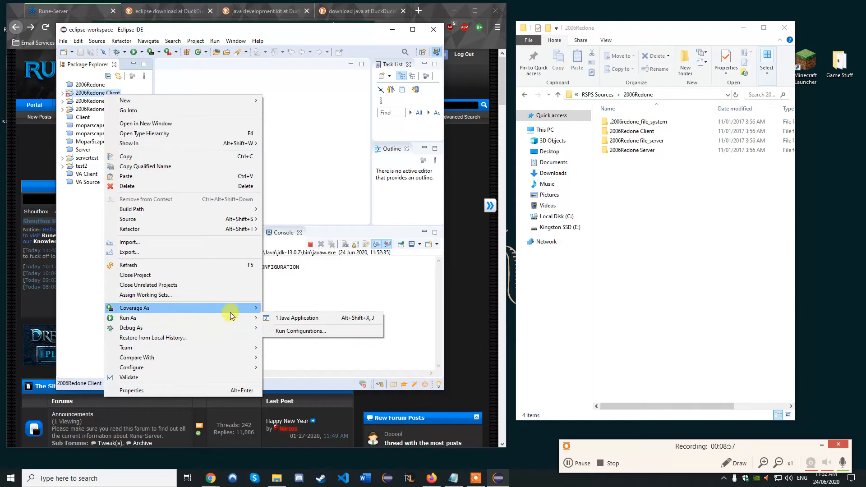
left_click(297, 318)
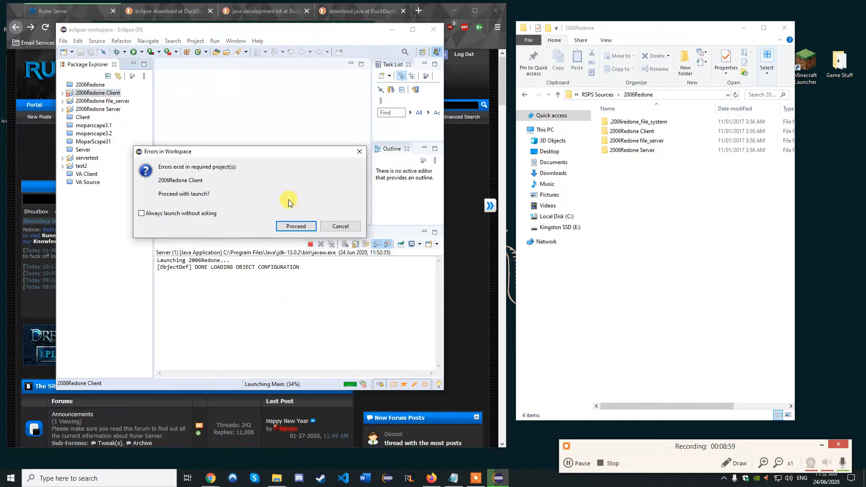
left_click(295, 226)
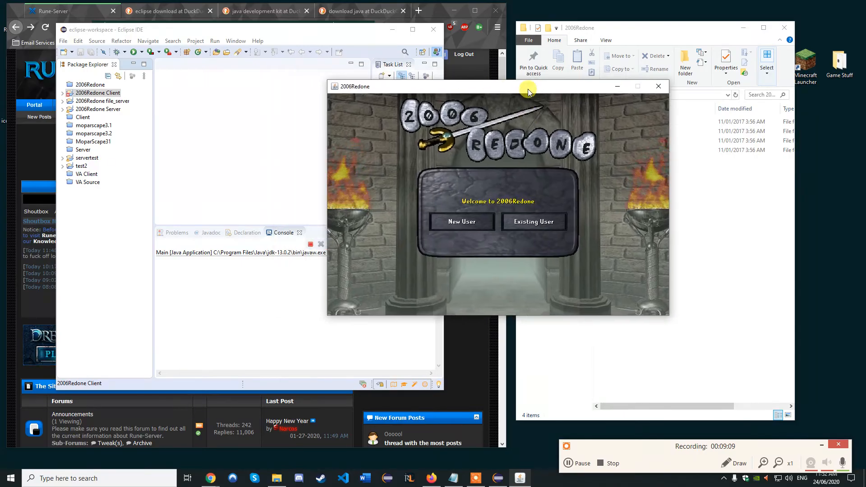
Log in as existing user 'youtube' and continue past the tutorial-skip message
left_click(533, 221)
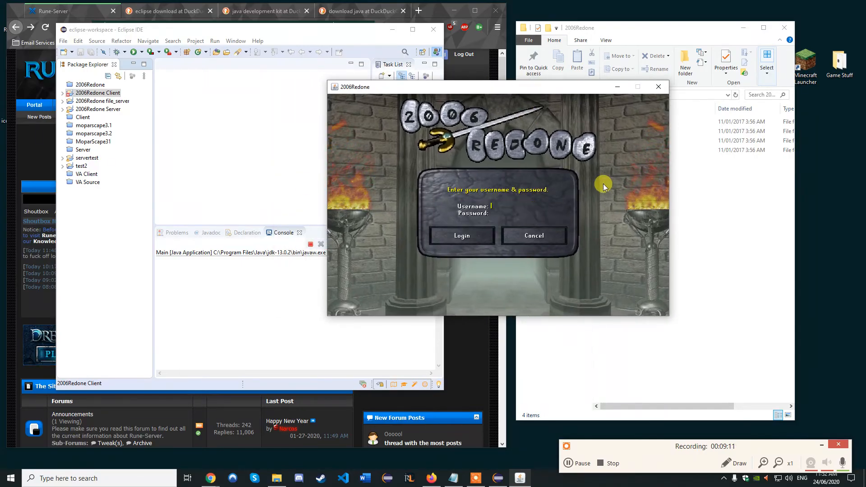
type("youtub")
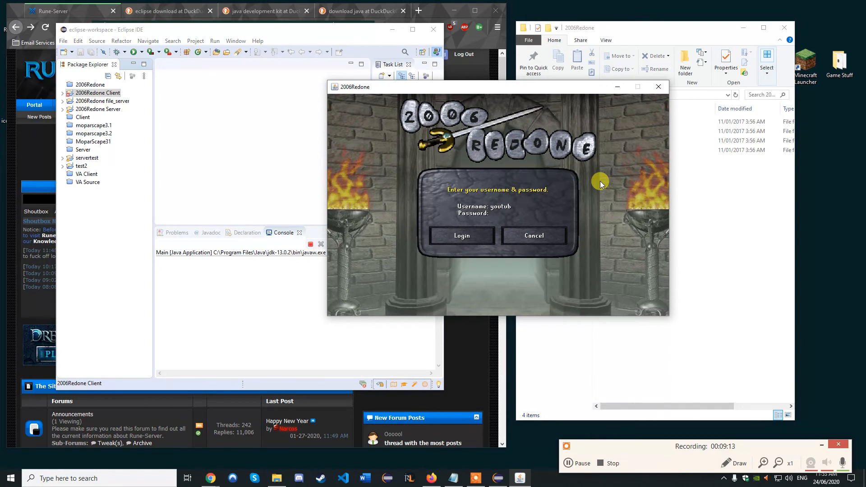
type("e")
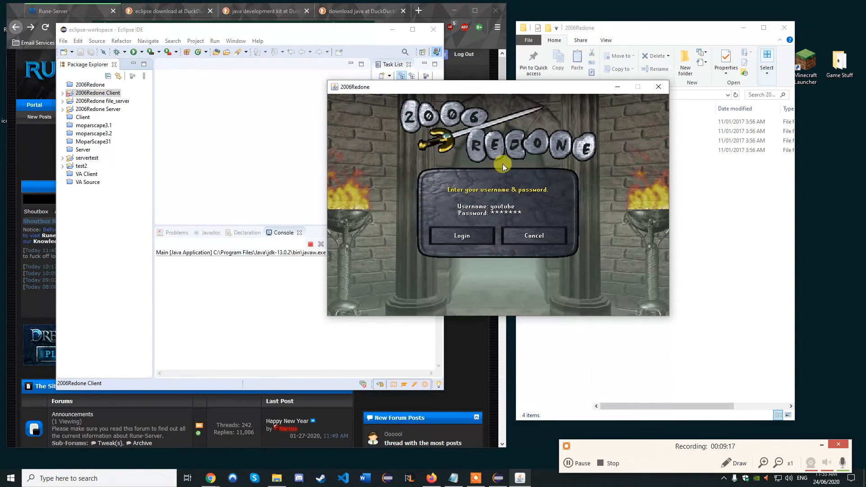
left_click(461, 235)
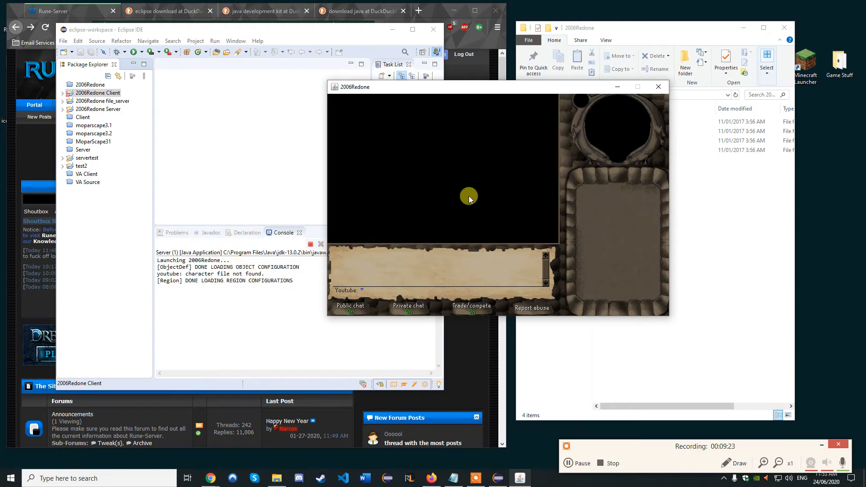
mouse_move(580, 253)
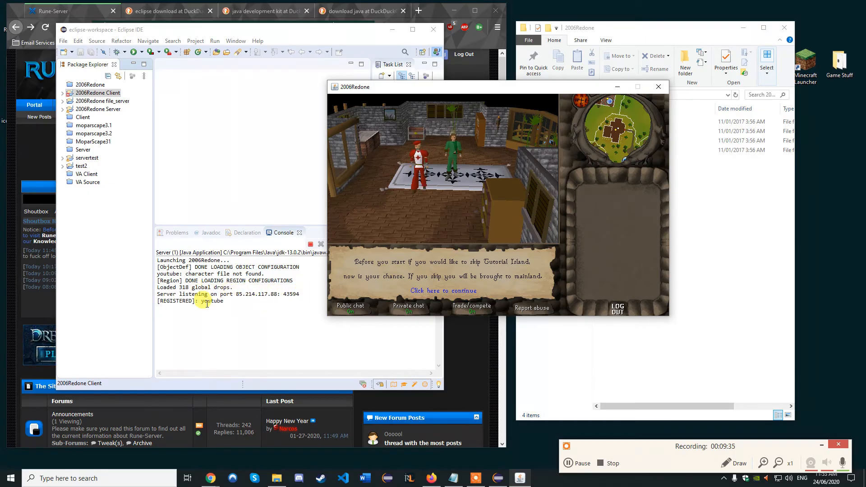
left_click(443, 290)
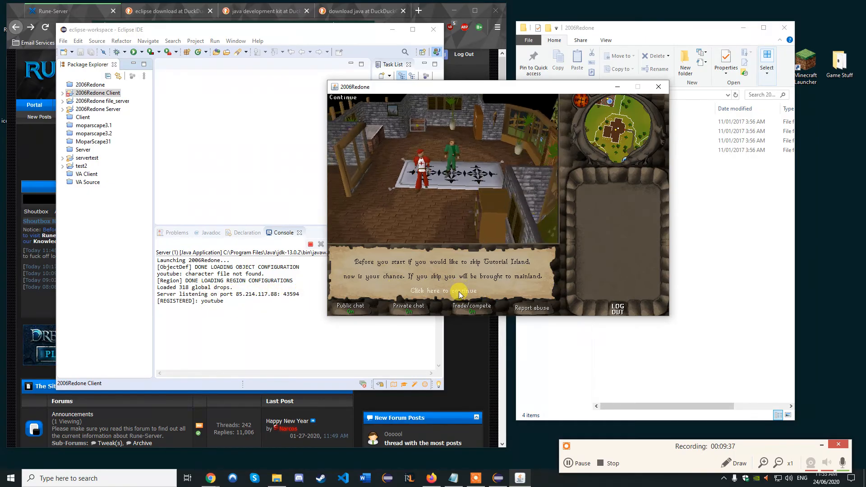
left_click(455, 291)
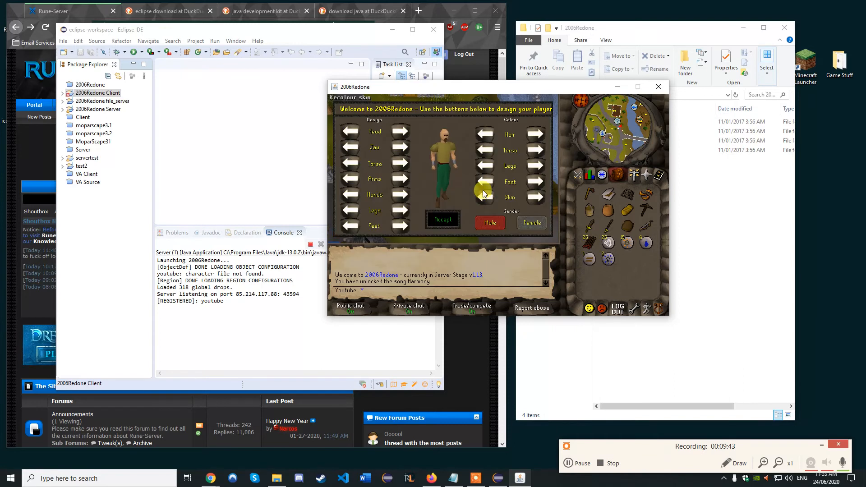
Change the character's skin colour and accept the design
left_click(401, 131)
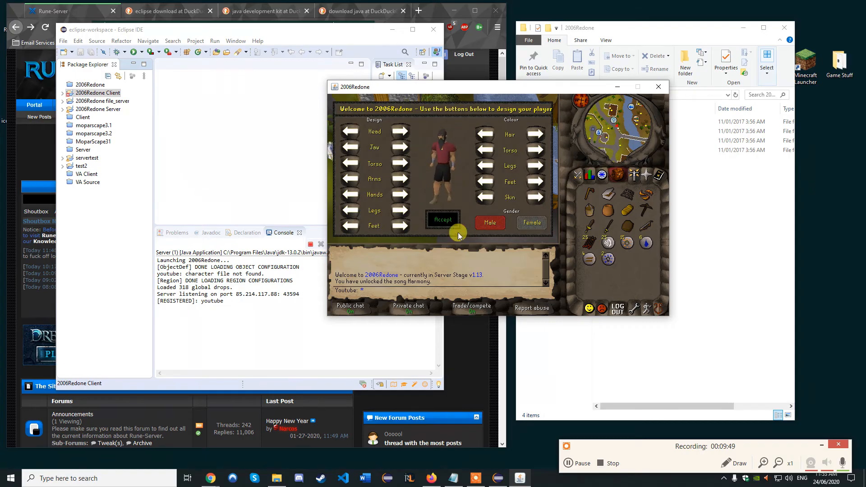
left_click(442, 219)
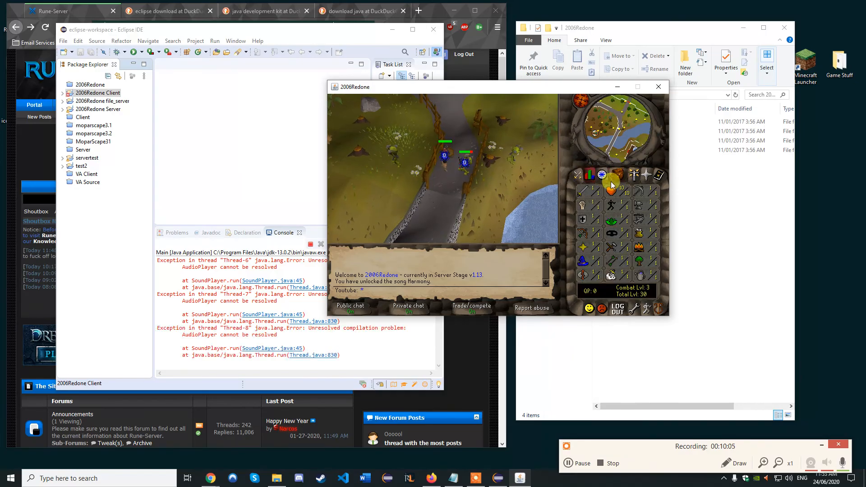
Check skill levels, attack a goblin and continue the gate conversation
left_click(592, 193)
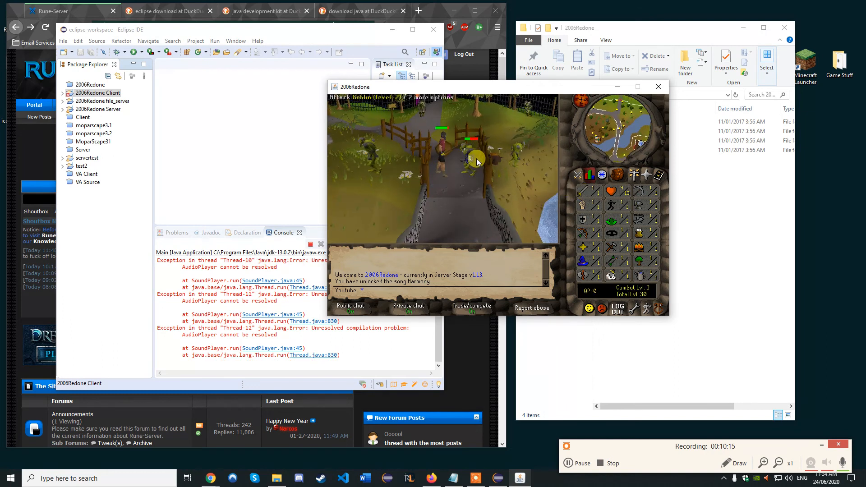
left_click(406, 216)
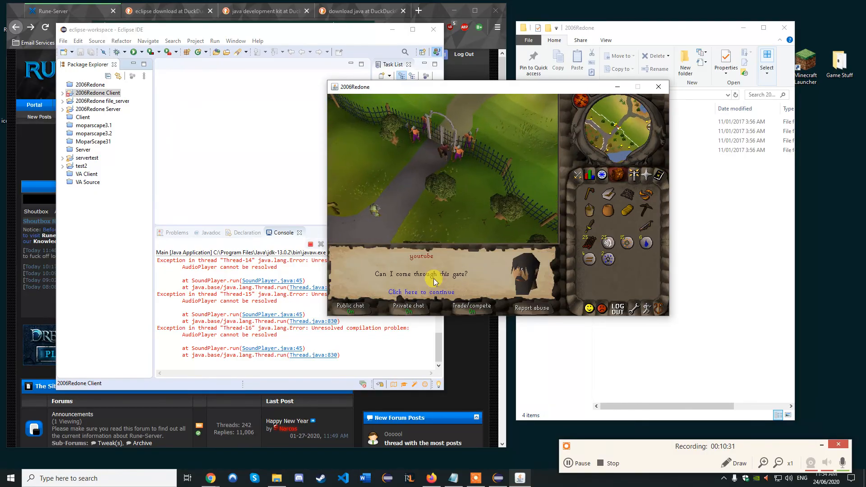
left_click(421, 292)
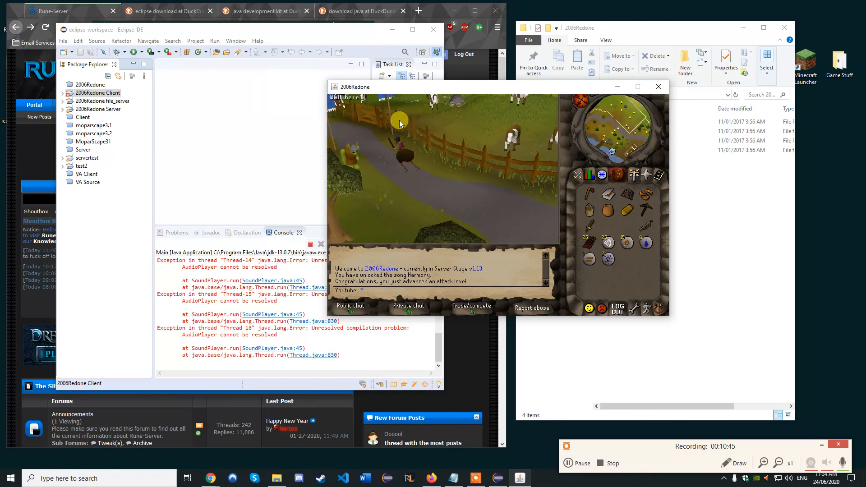
Walk along the path, dismiss the woodcutting level-up message, and log out
left_click(418, 124)
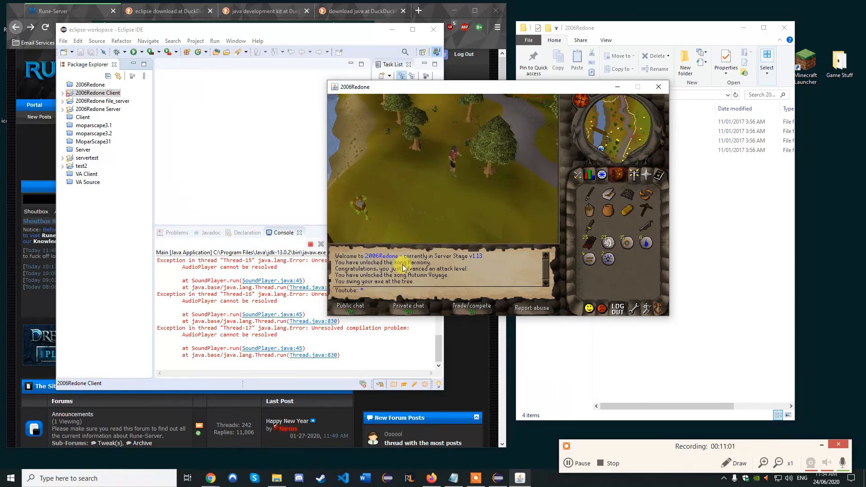
left_click(483, 185)
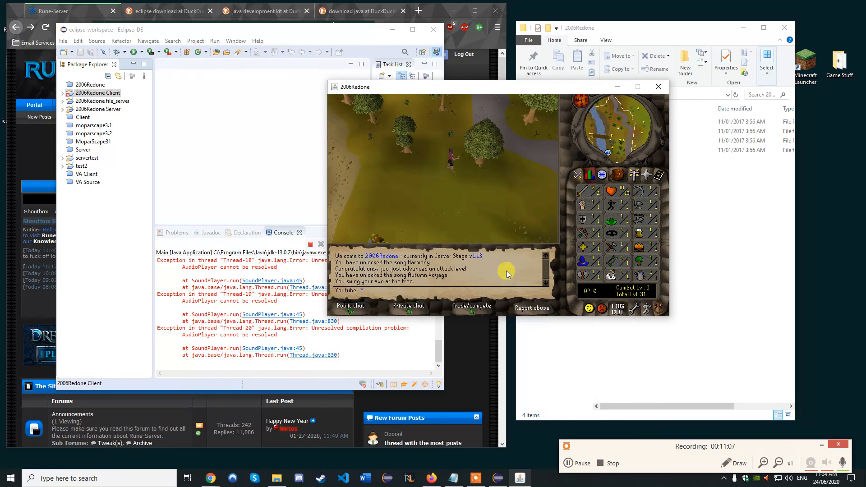
mouse_move(427, 169)
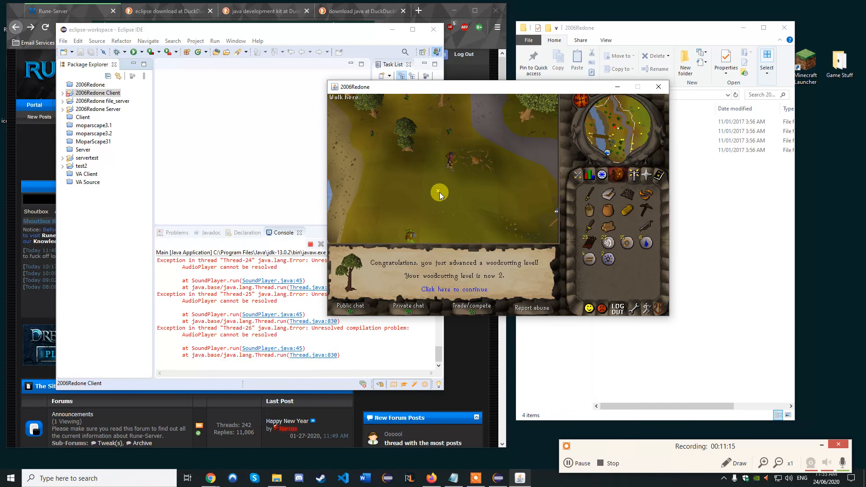
left_click(600, 175)
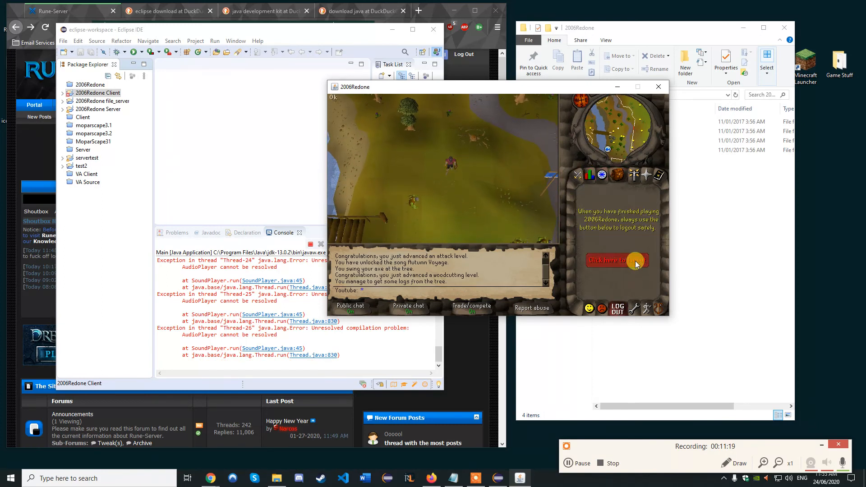
left_click(617, 261)
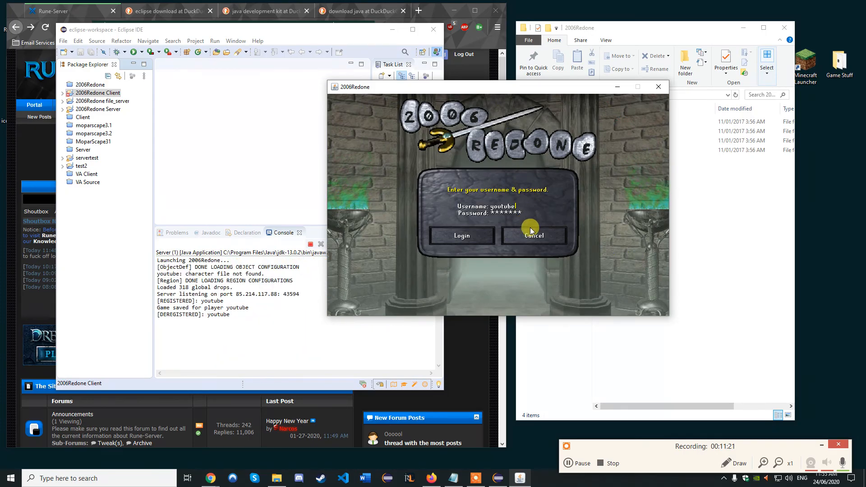
Log back in to the same character, log out again, and close the client window
left_click(461, 235)
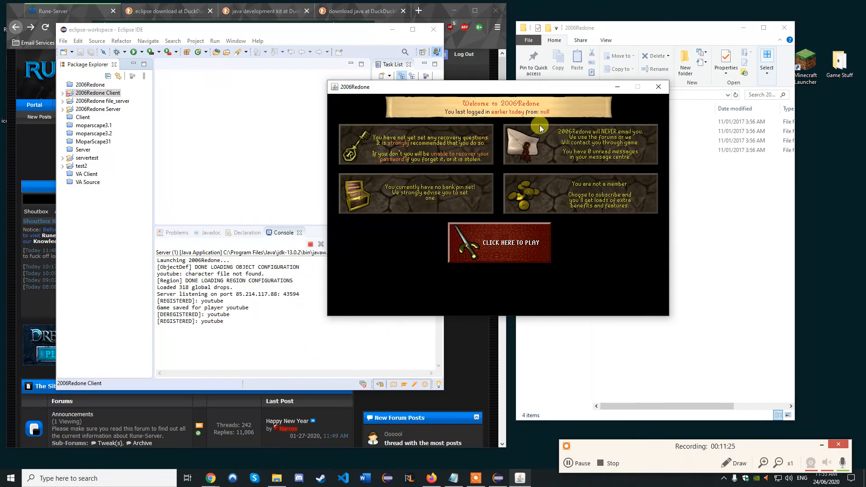
left_click(498, 244)
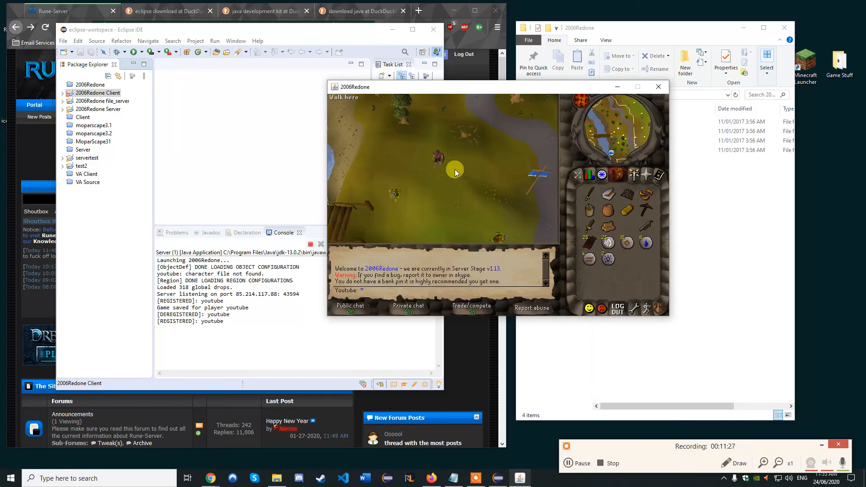
left_click(618, 307)
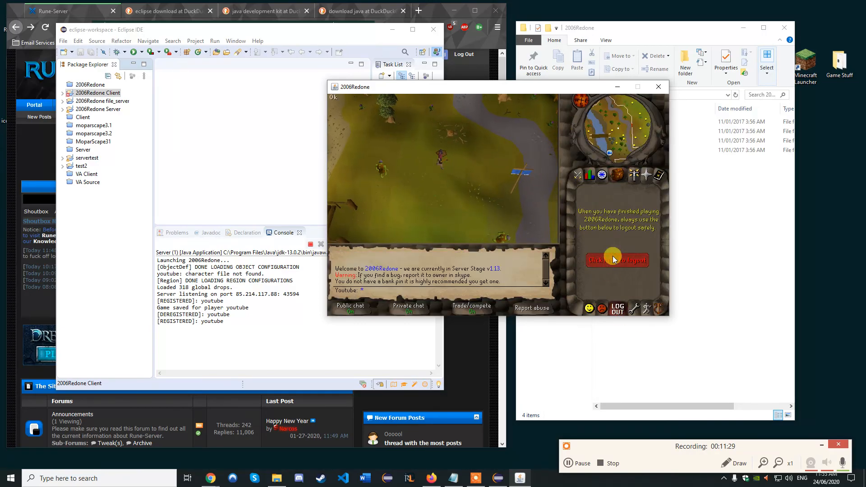
left_click(616, 260)
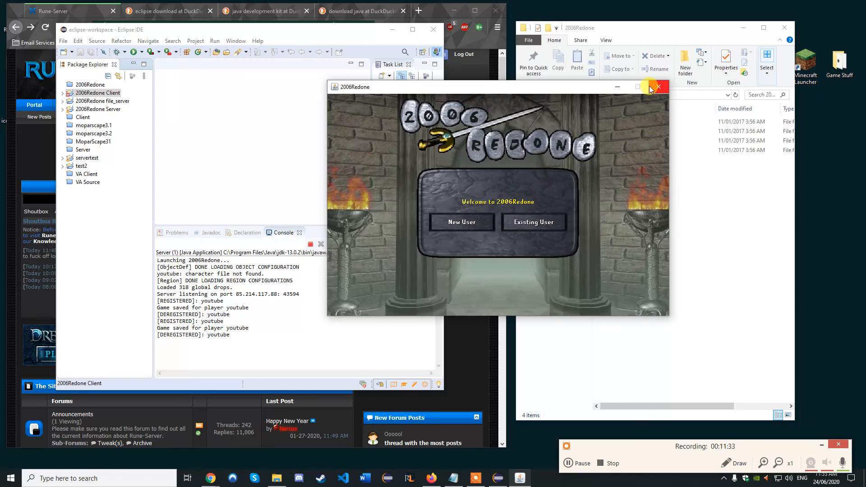
left_click(657, 86)
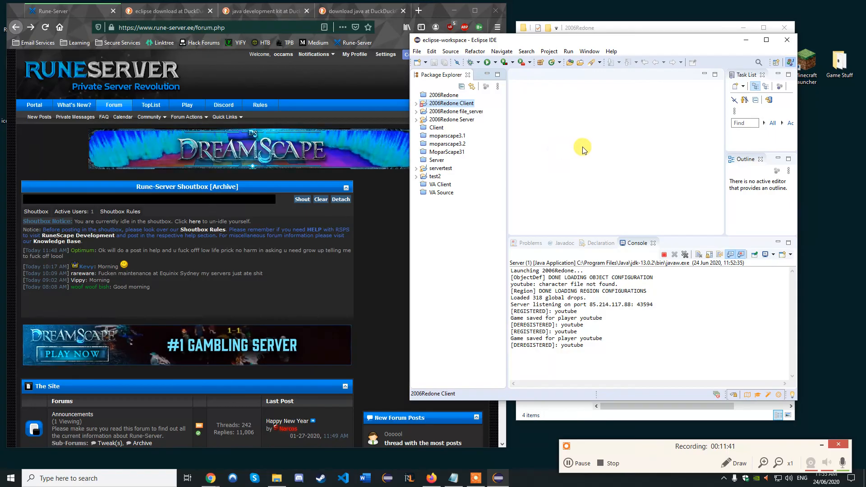
mouse_move(559, 130)
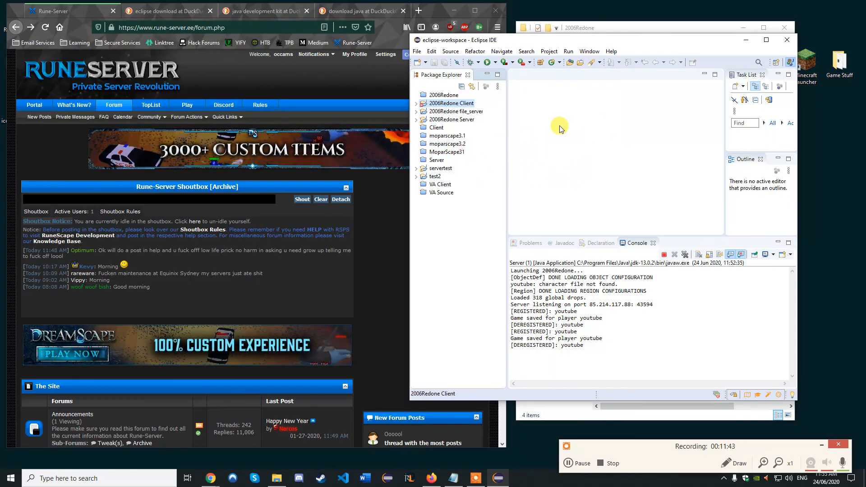